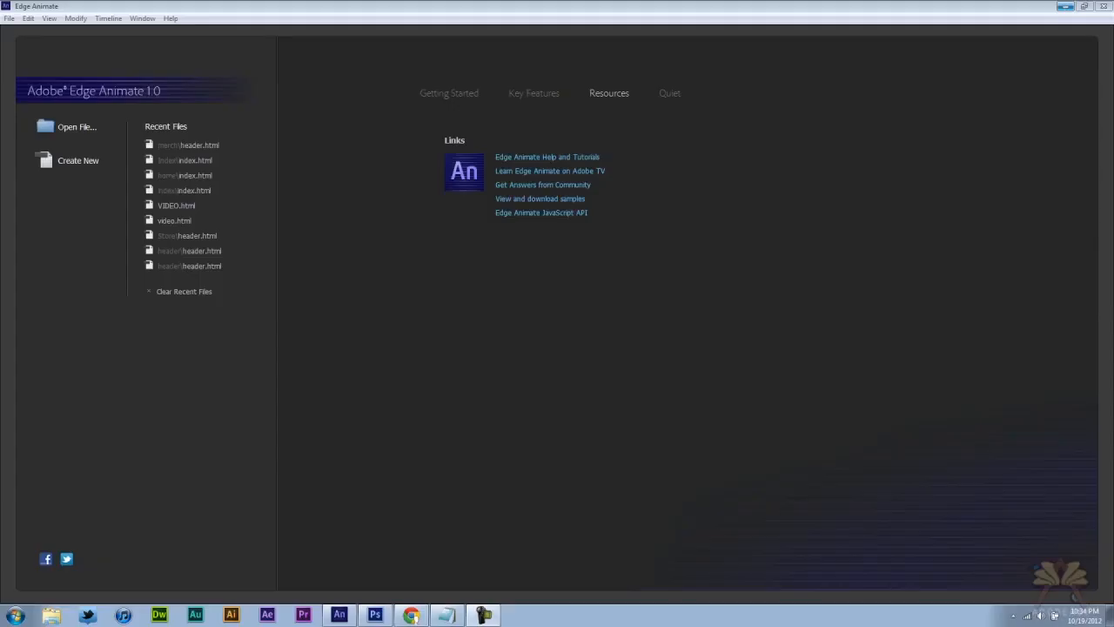
mouse_move(1070, 7)
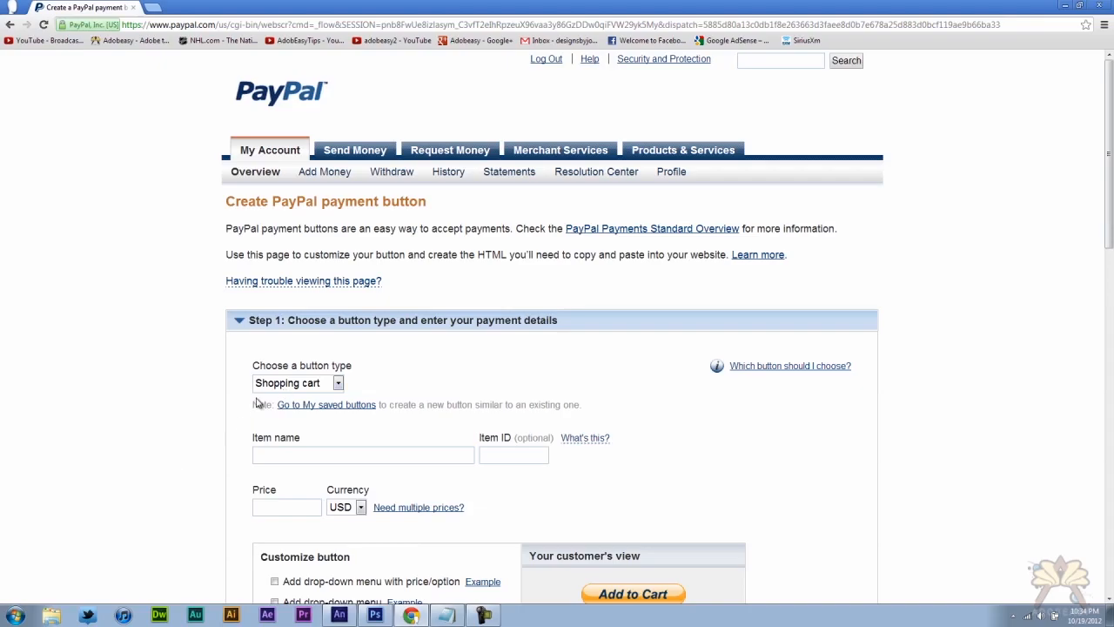
mouse_move(299, 394)
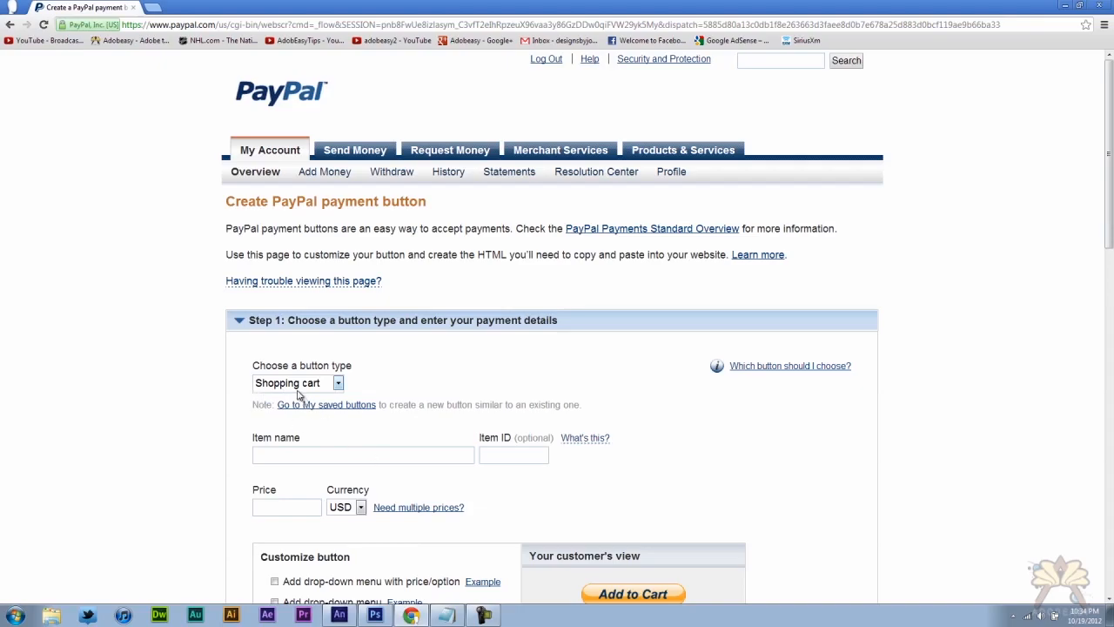
Create a PayPal cart button for the Monkey T-Shirt at 25.99 and show its email link.
text(Monkey T-Shirt)
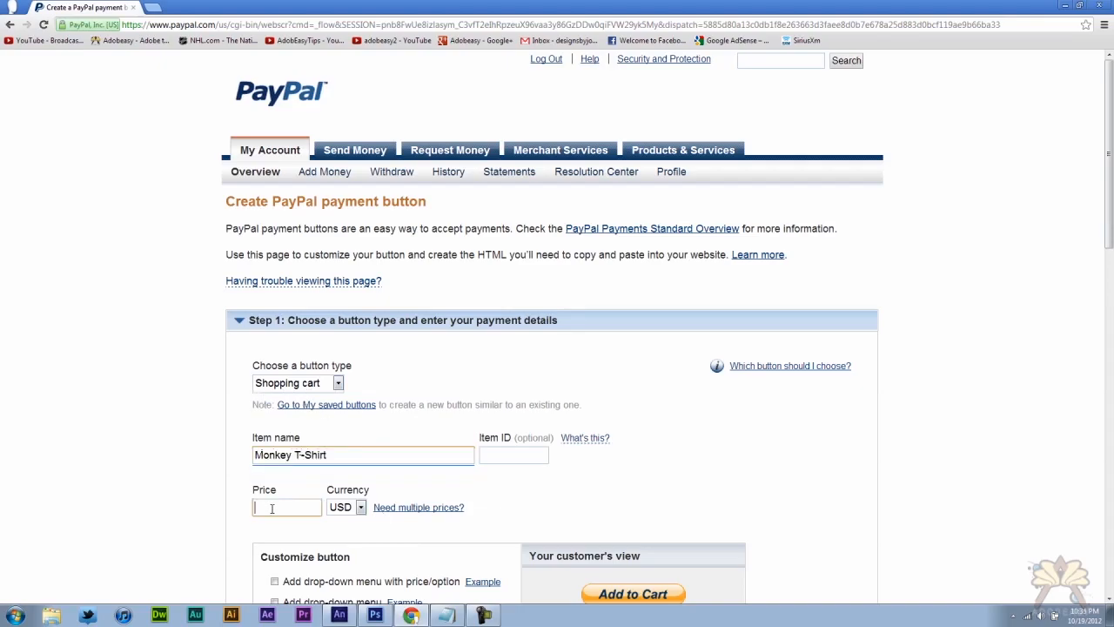
text(25.99)
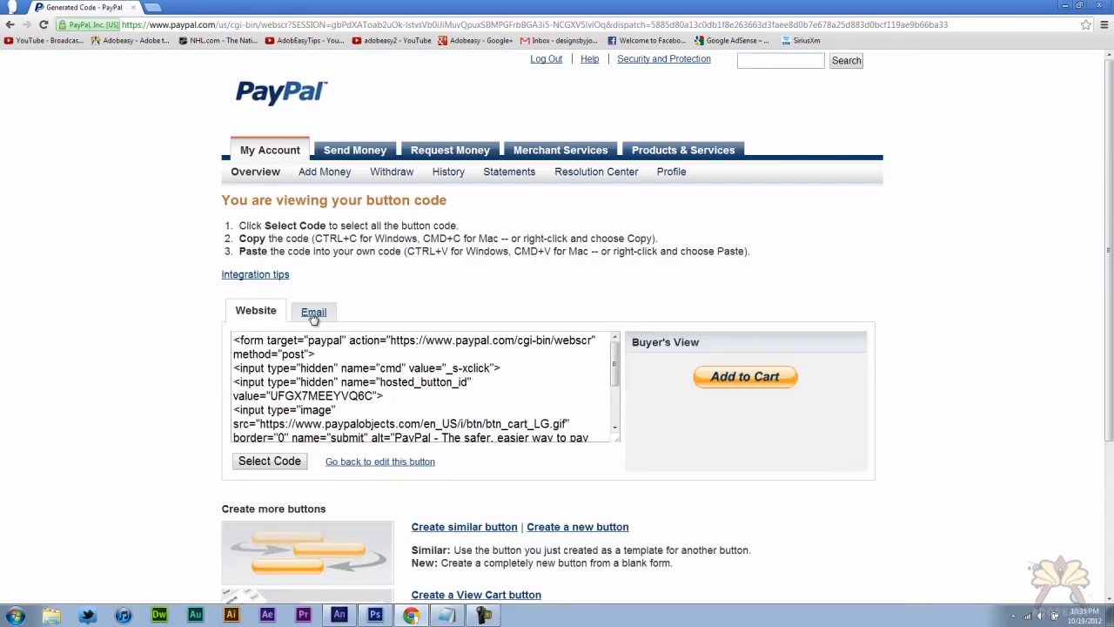
click(313, 311)
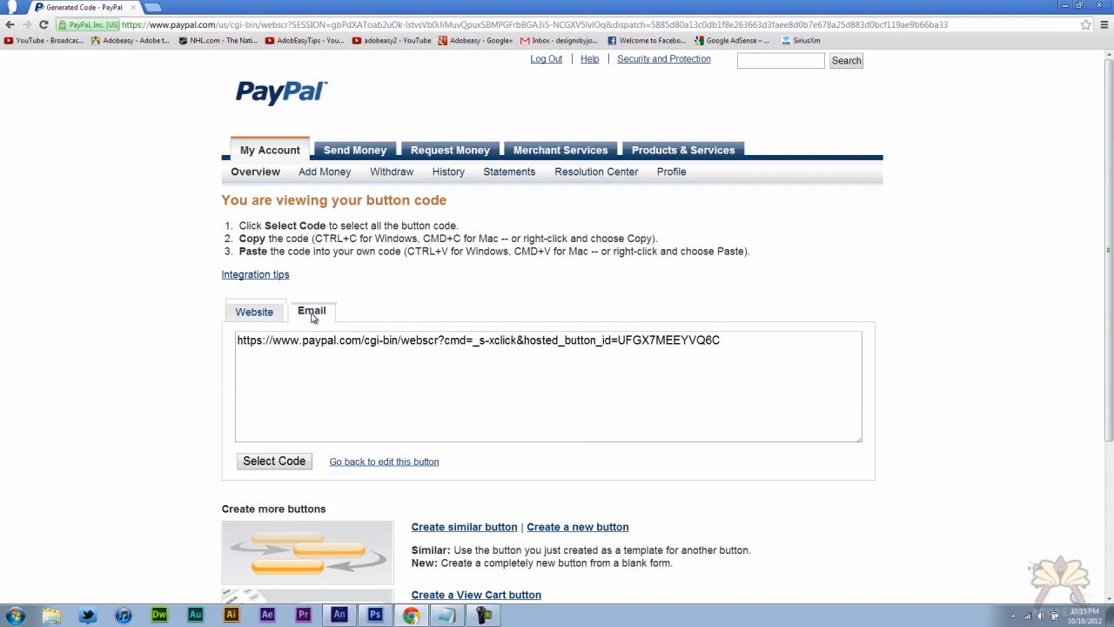
Paste the button's email link into Notepad and start a new Edge Animate composition.
click(273, 460)
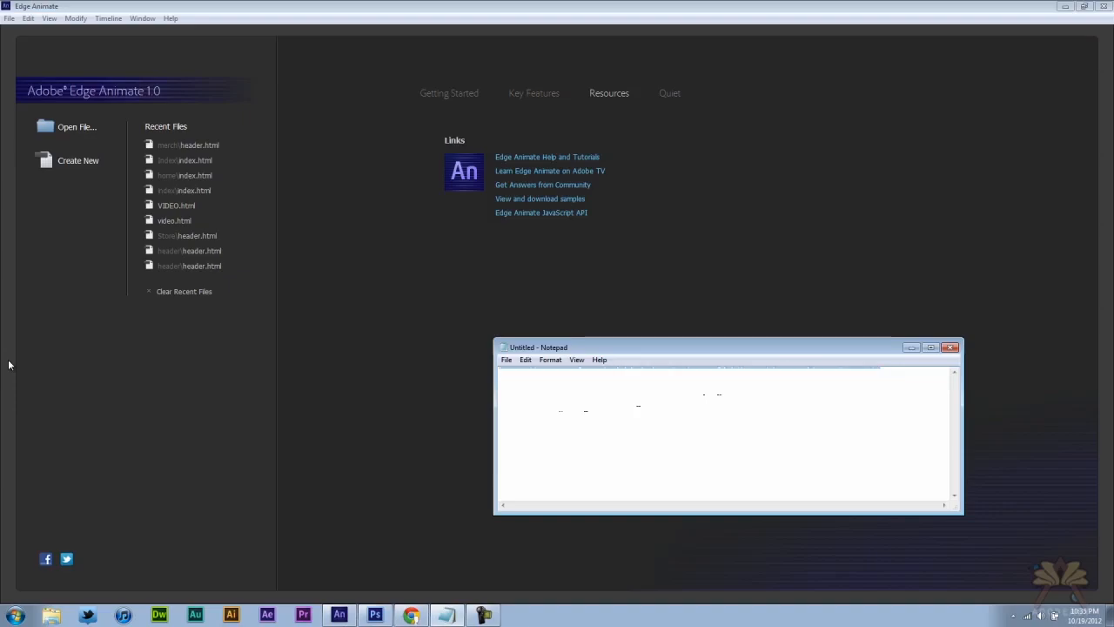
text(https://www.paypal.com/cgi-bin/webscr?cmd=_s-xclick&hosted_button_id=UFGX7MEEYVQbC)
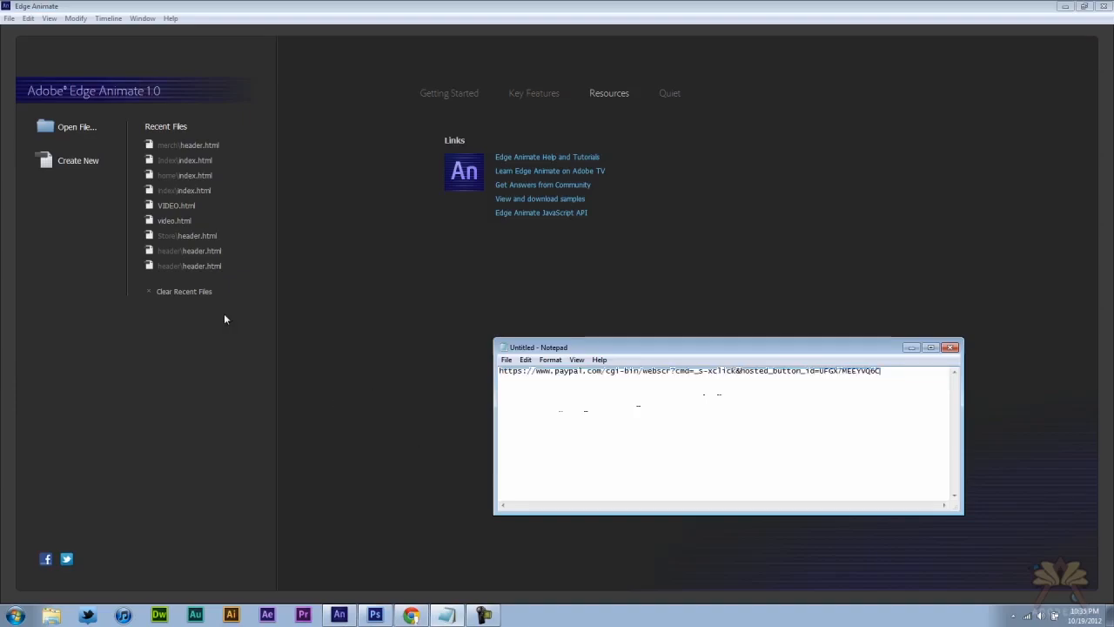
click(77, 160)
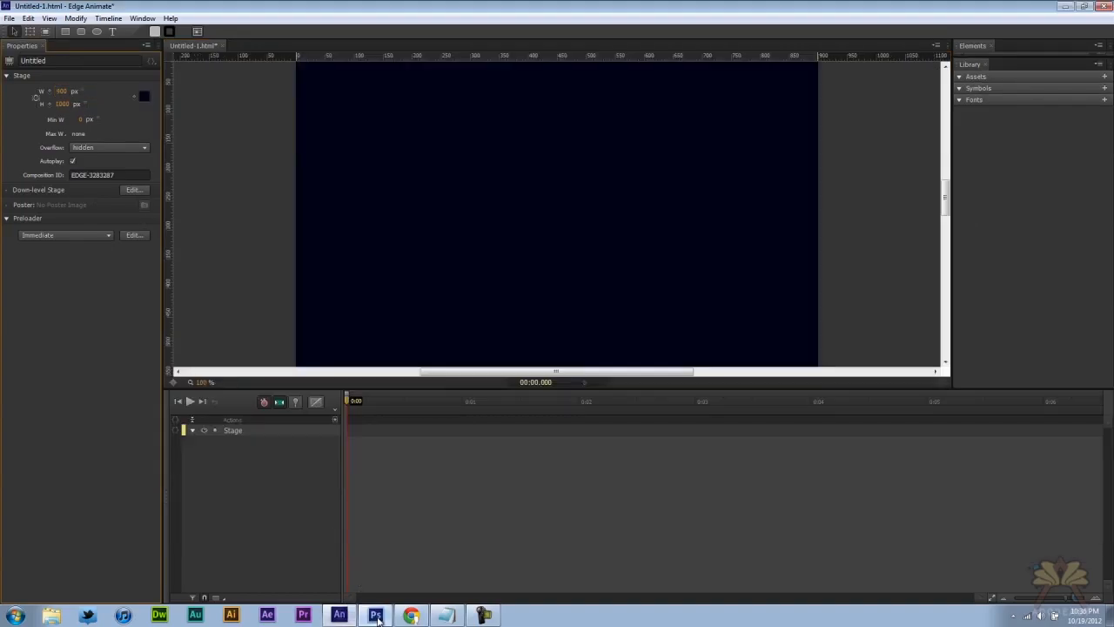
click(375, 615)
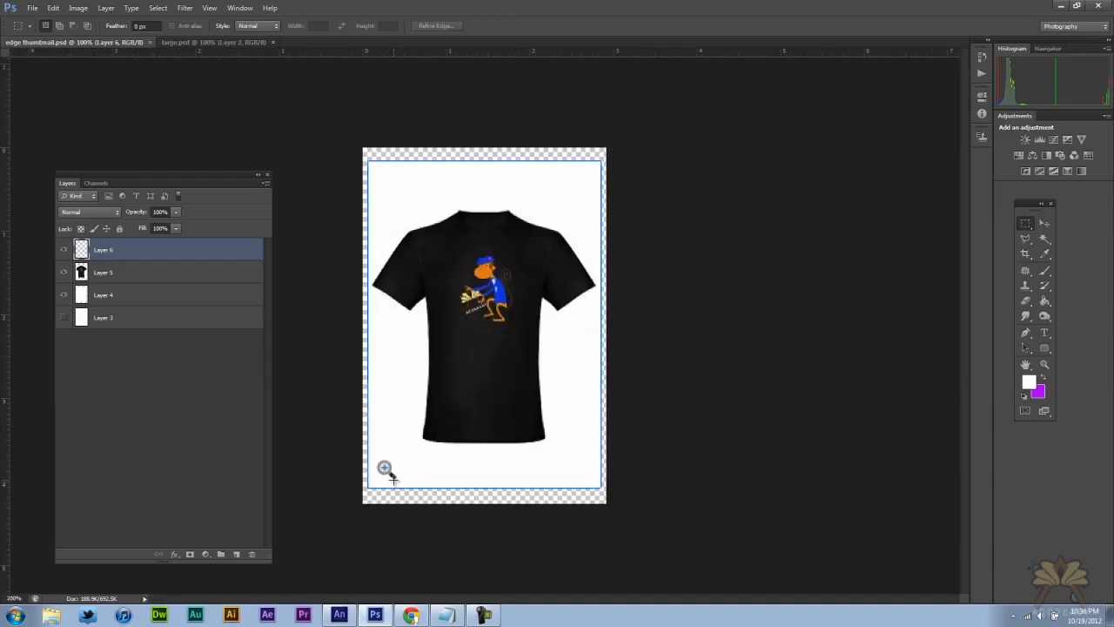
click(209, 41)
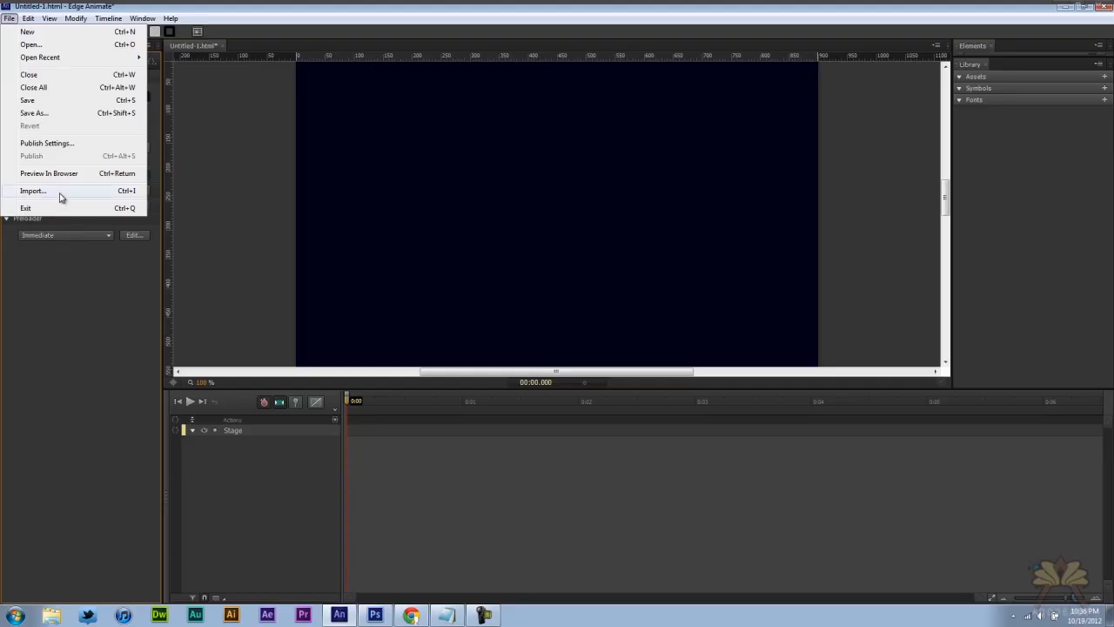
Import the adobeasy, large and thumbnail PNG images into the library.
click(33, 191)
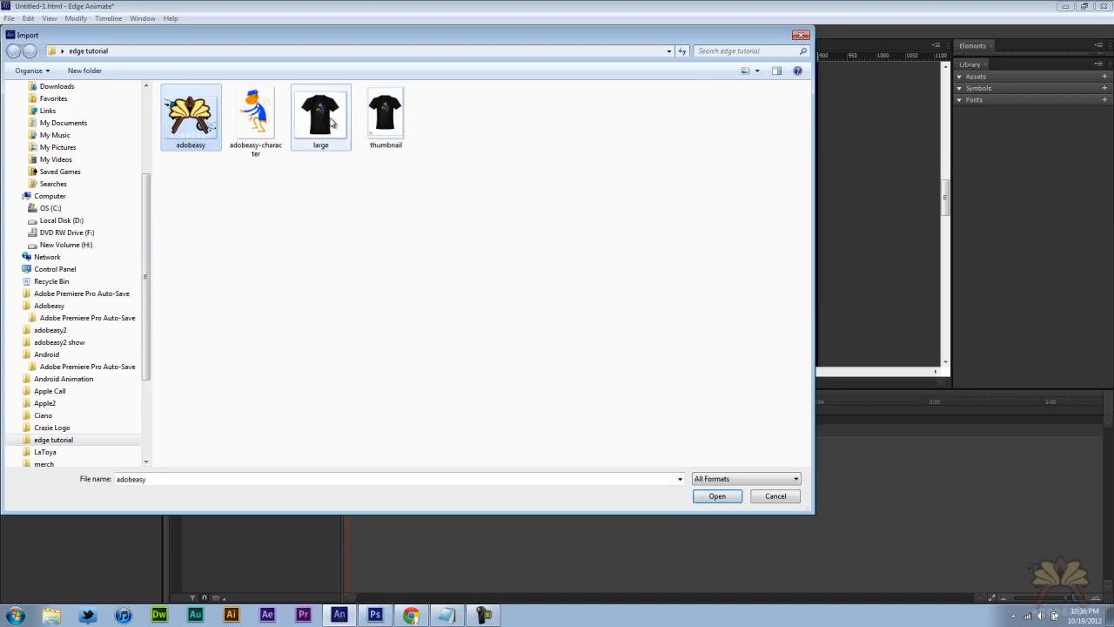
click(717, 495)
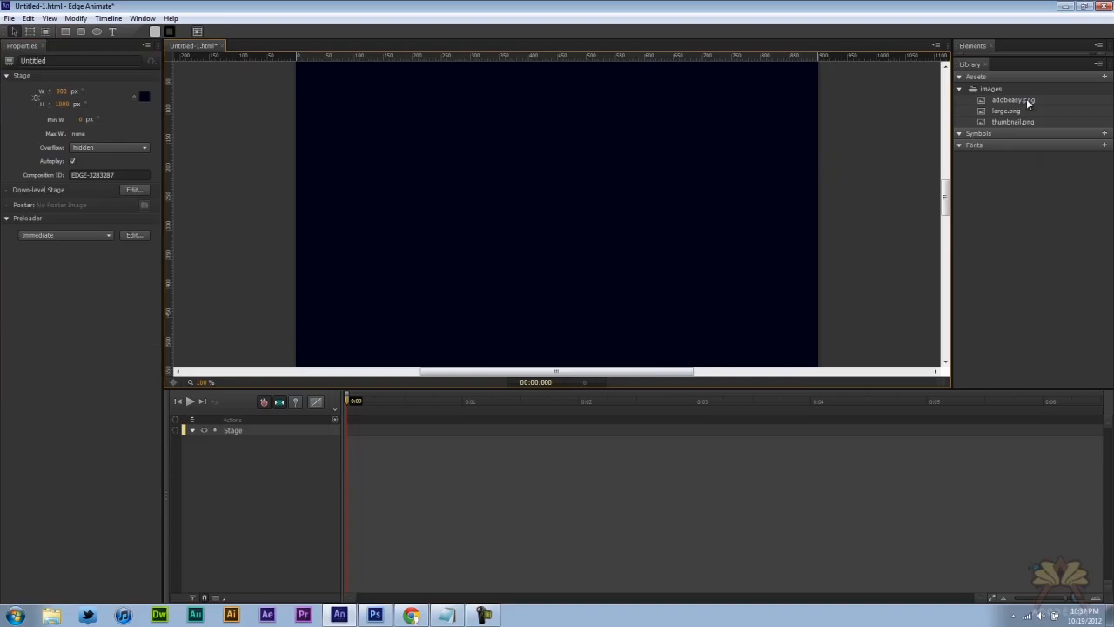
Place the adobeasy logo at the stage's top-left and begin the 'Shopping Cart' heading.
drag(1012, 99, 416, 185)
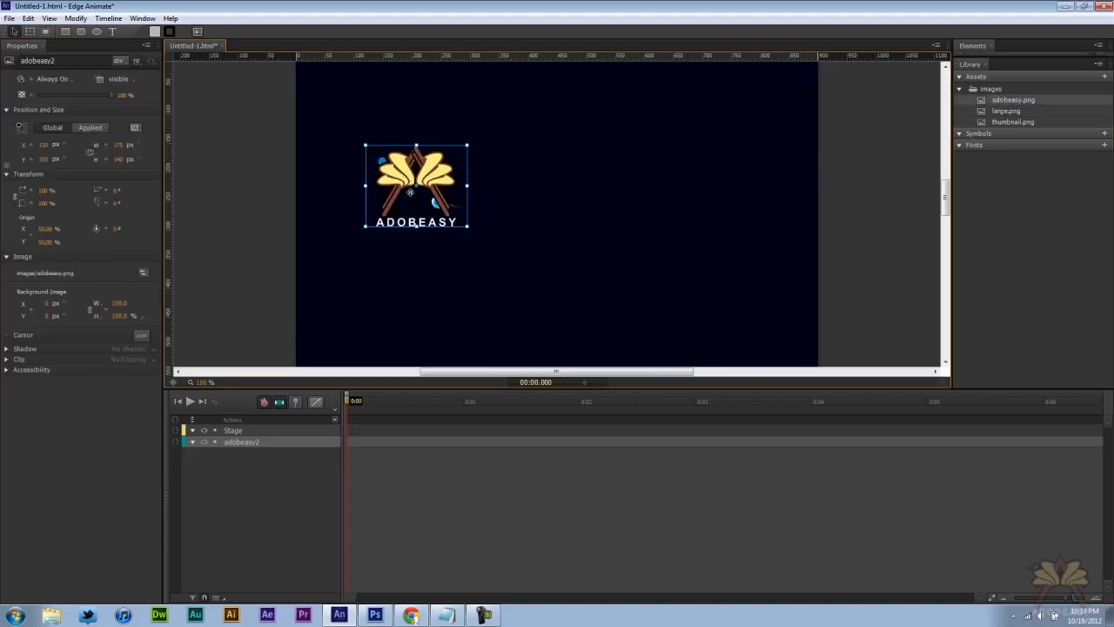
drag(415, 185, 363, 224)
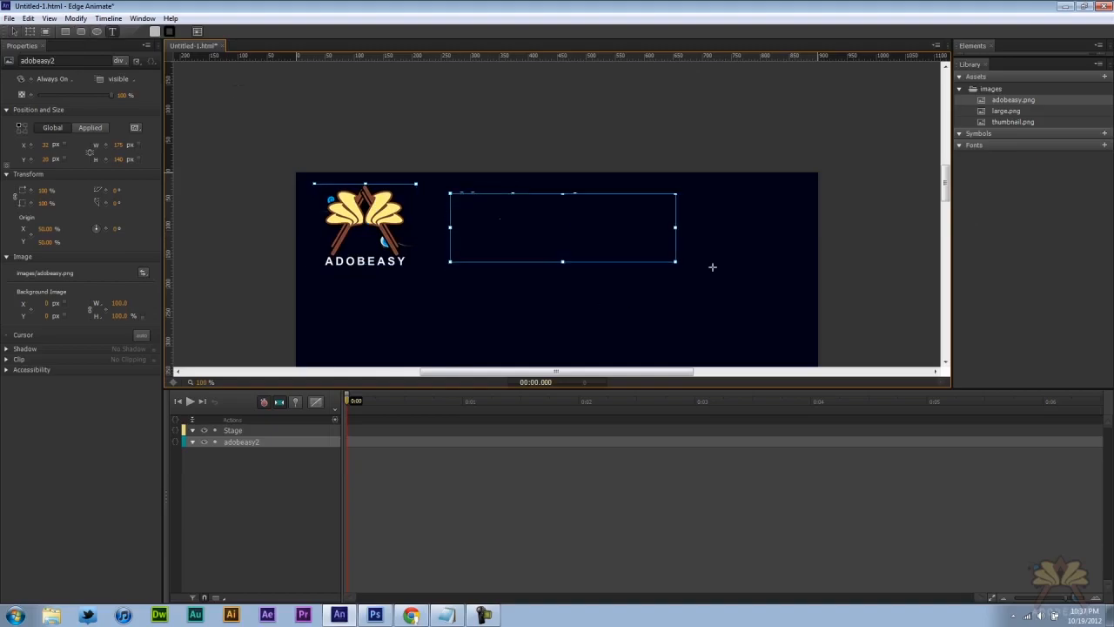
text(Share)
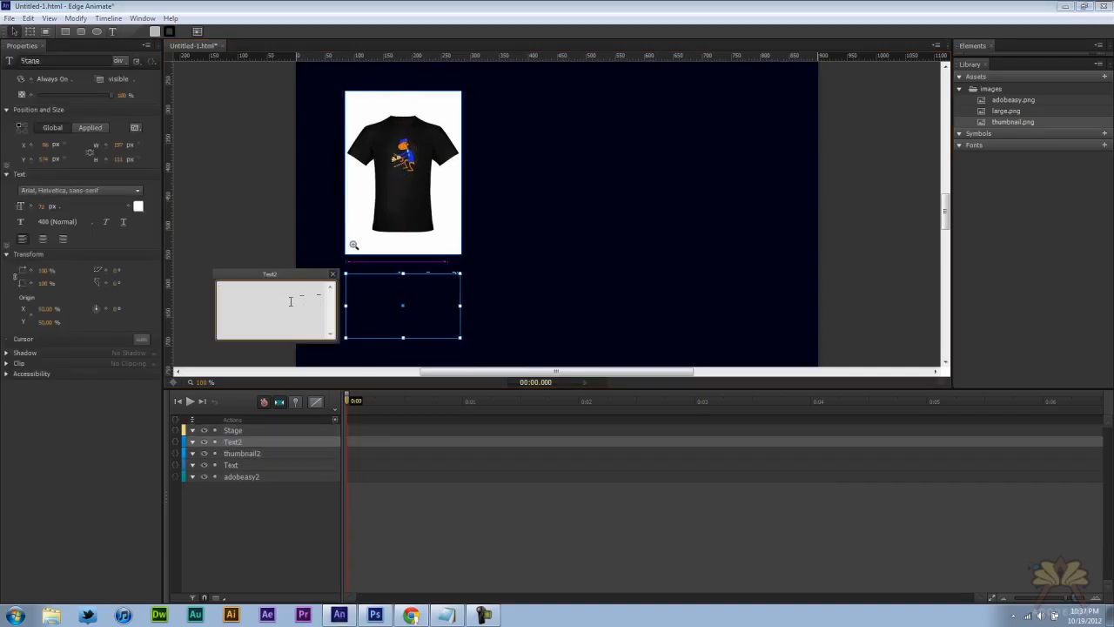
Type the 'Monkey T-shirt' name and '$25.99' price labels under the thumbnail.
text(T)
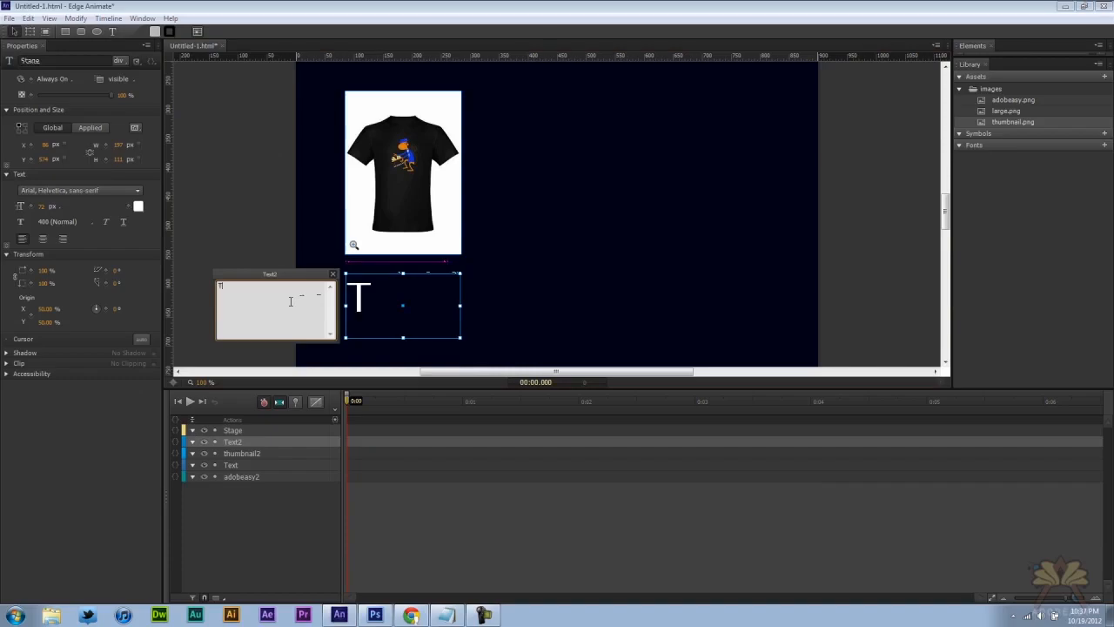
text(Mon)
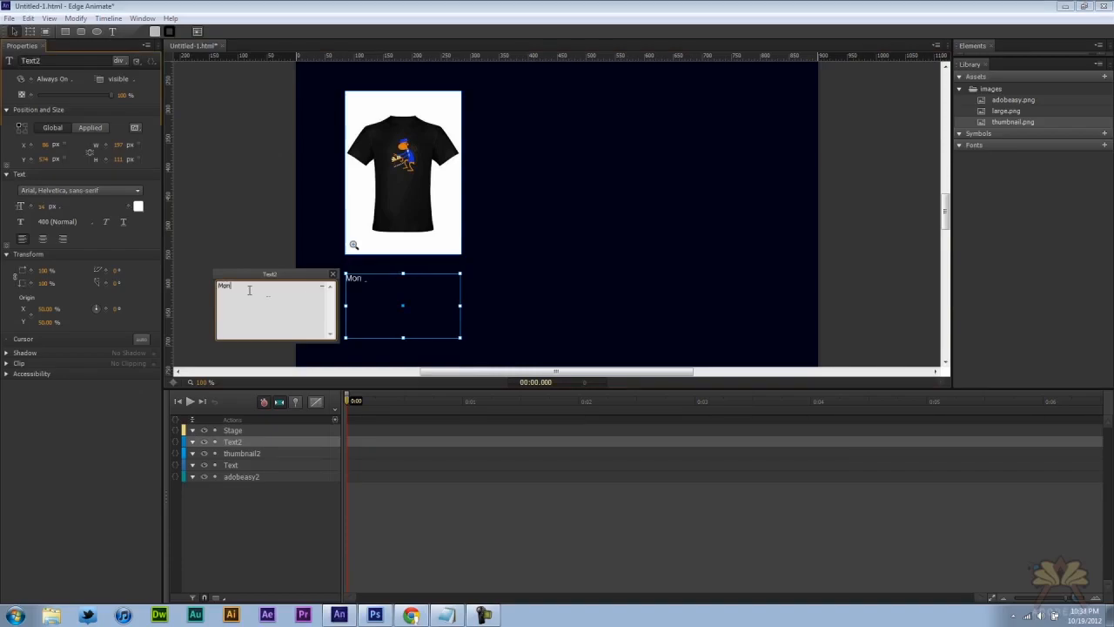
text(key T-)
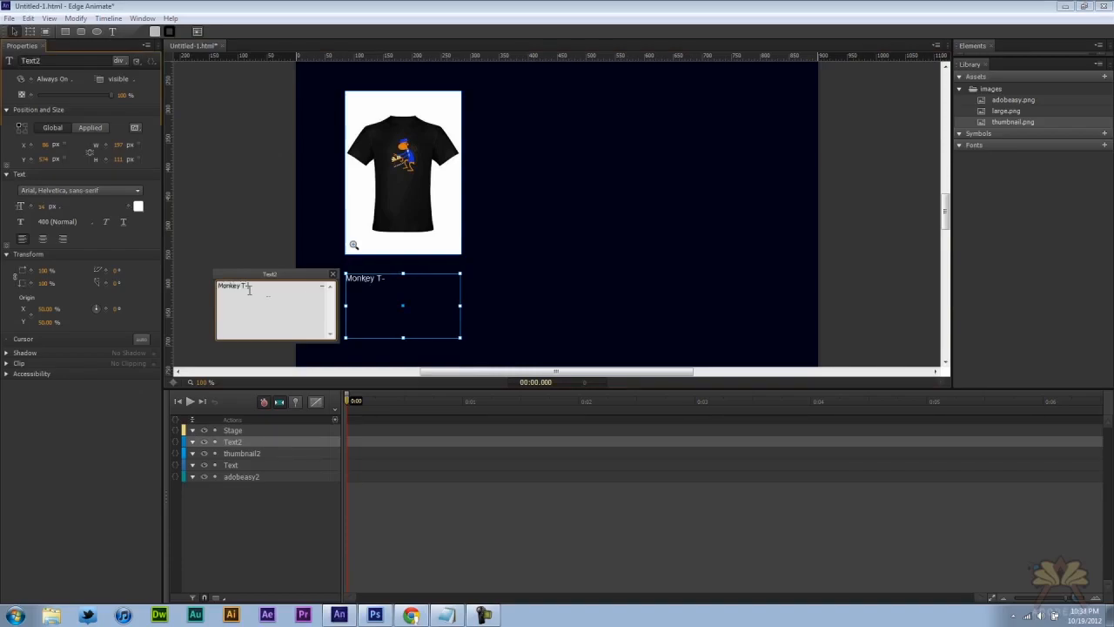
text(shirt)
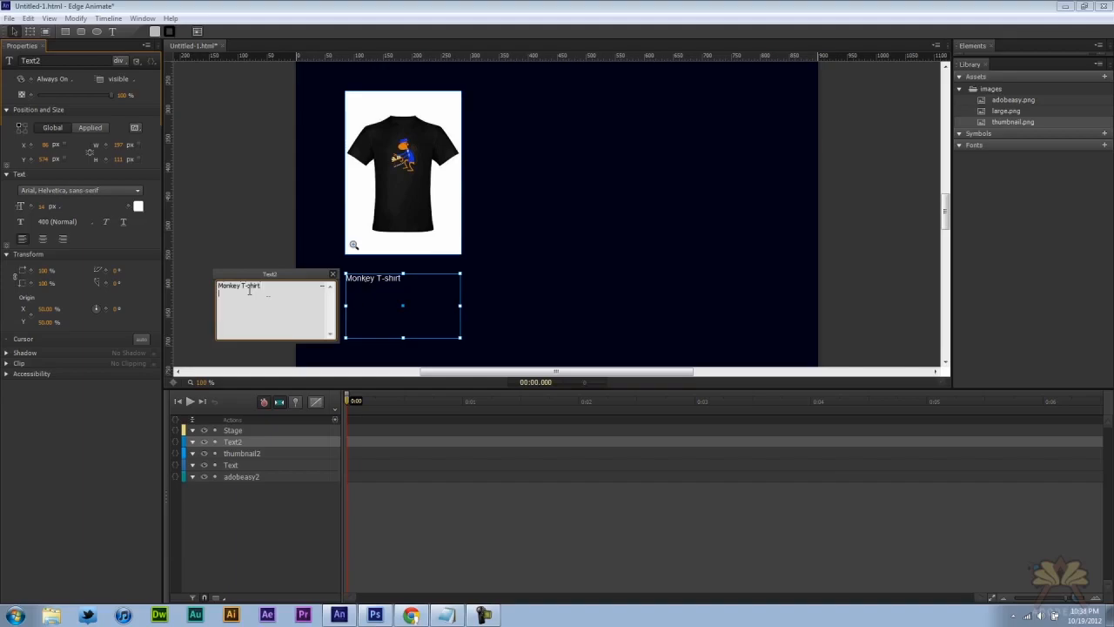
text($25.99)
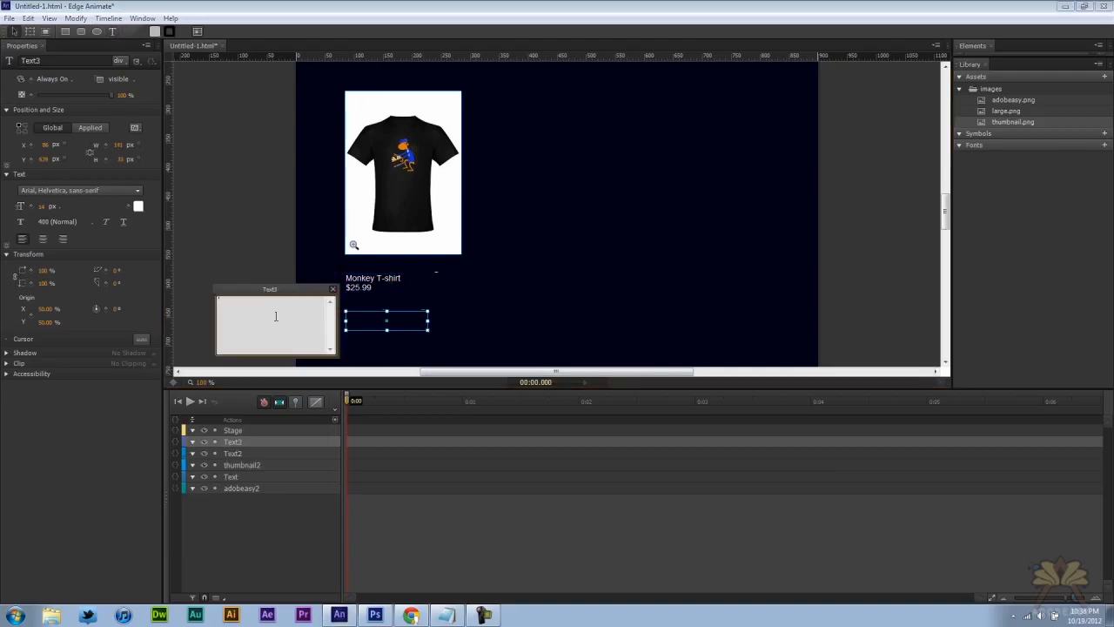
Add a bold 'BUY' label and colour it green.
text(BUY)
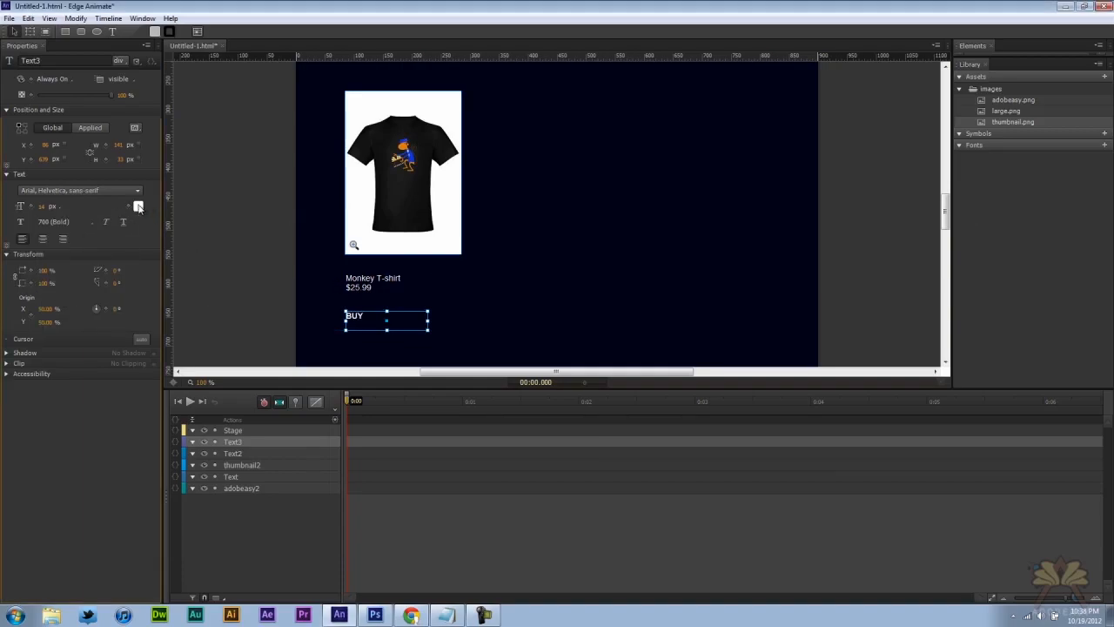
click(138, 206)
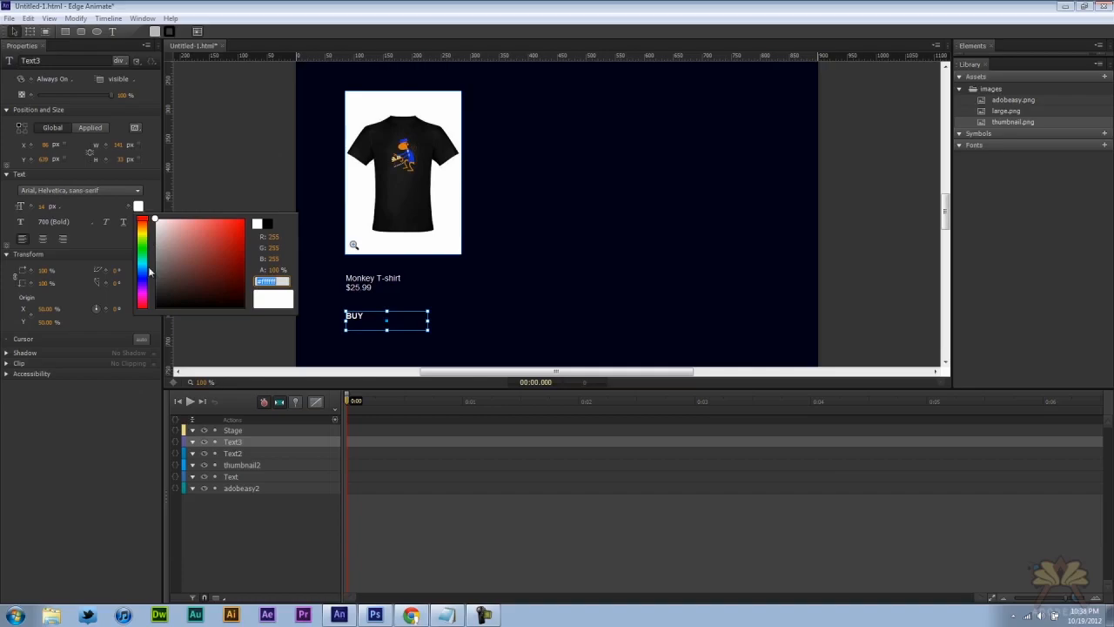
click(200, 226)
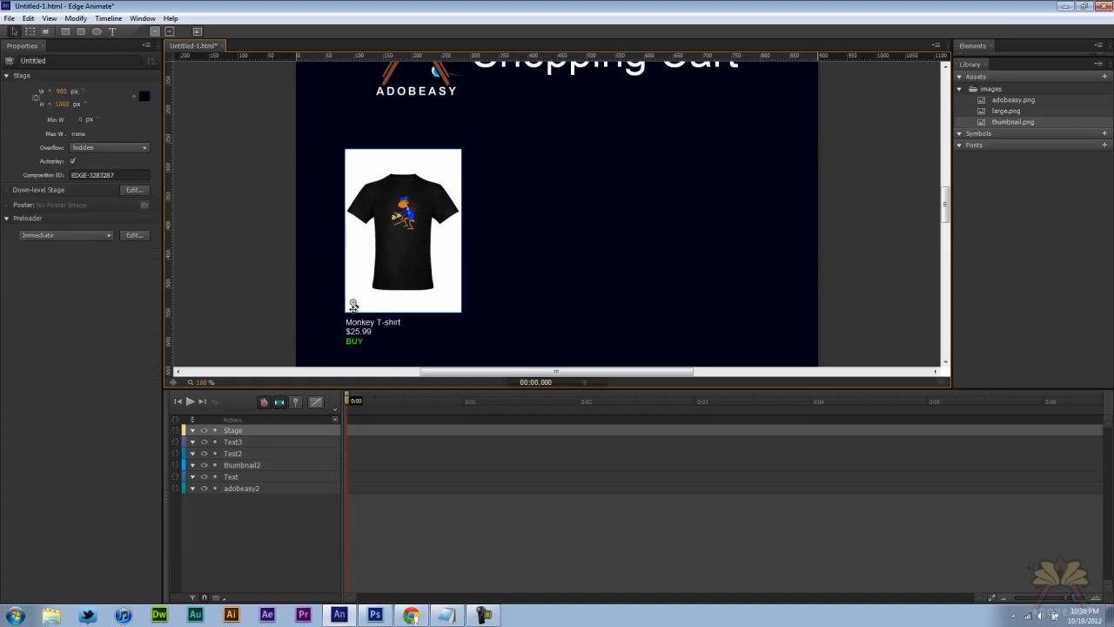
Convert the T-shirt thumbnail image into a symbol named 'thumbnail'.
click(402, 230)
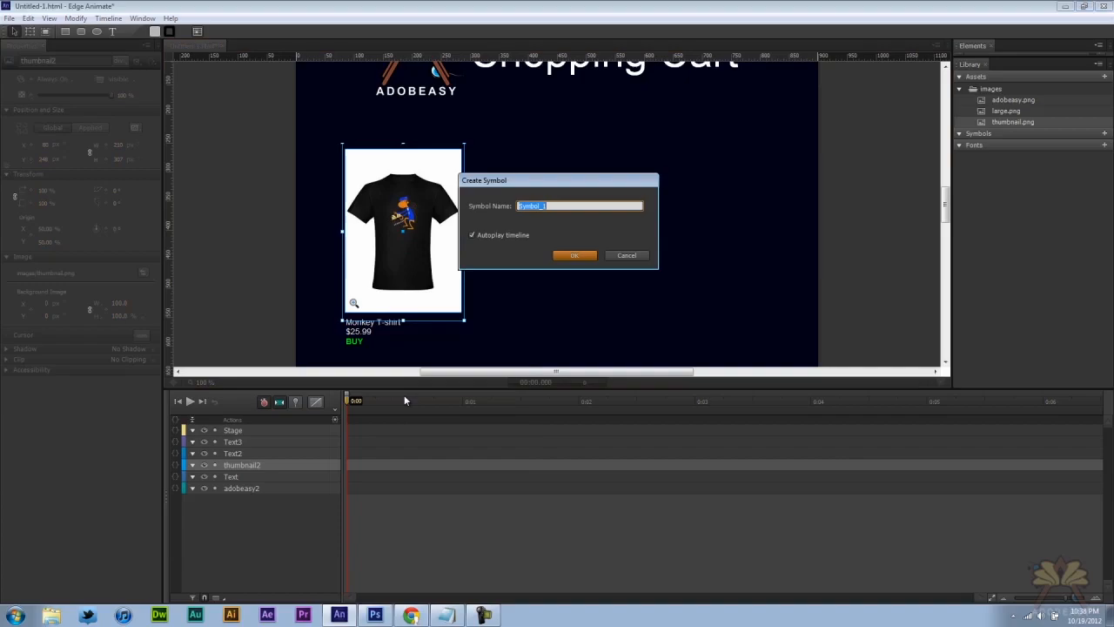
text(thumbnail)
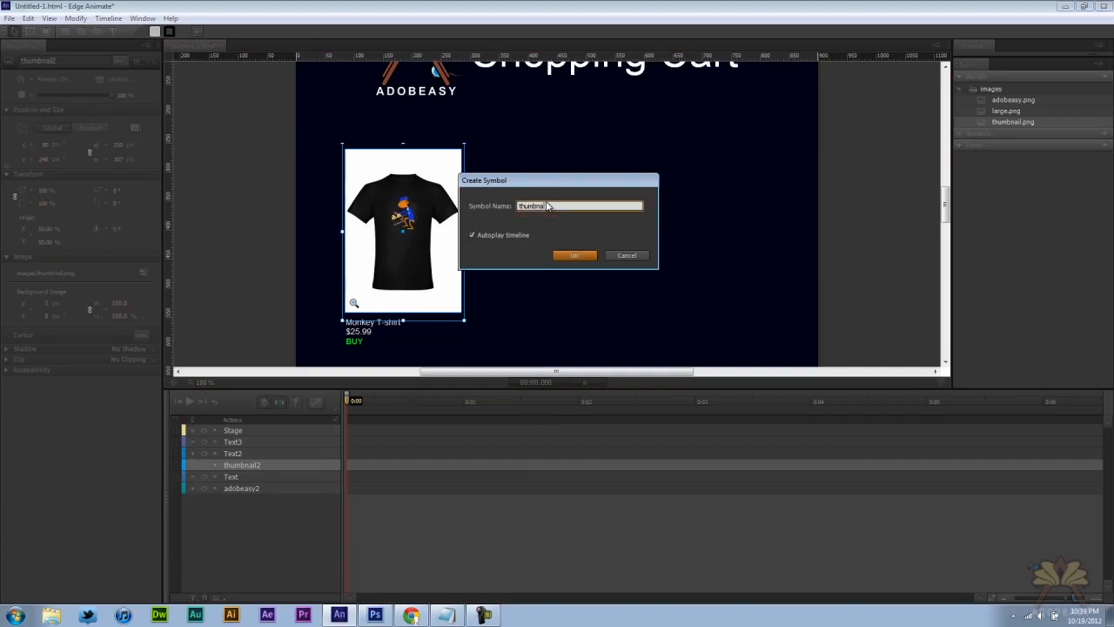
click(574, 255)
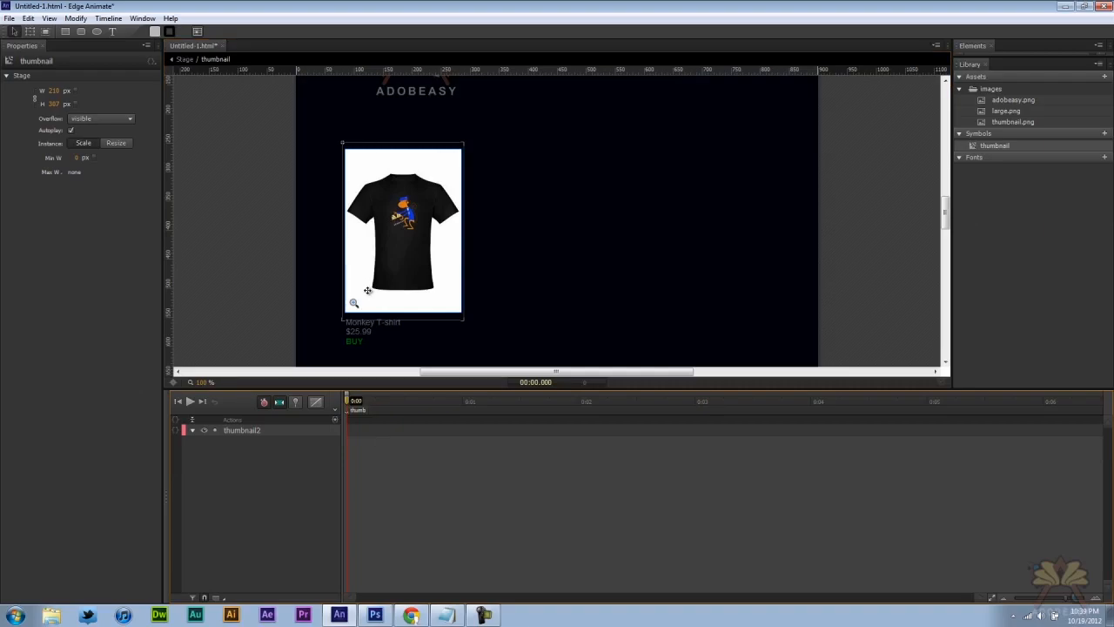
mouse_move(743, 165)
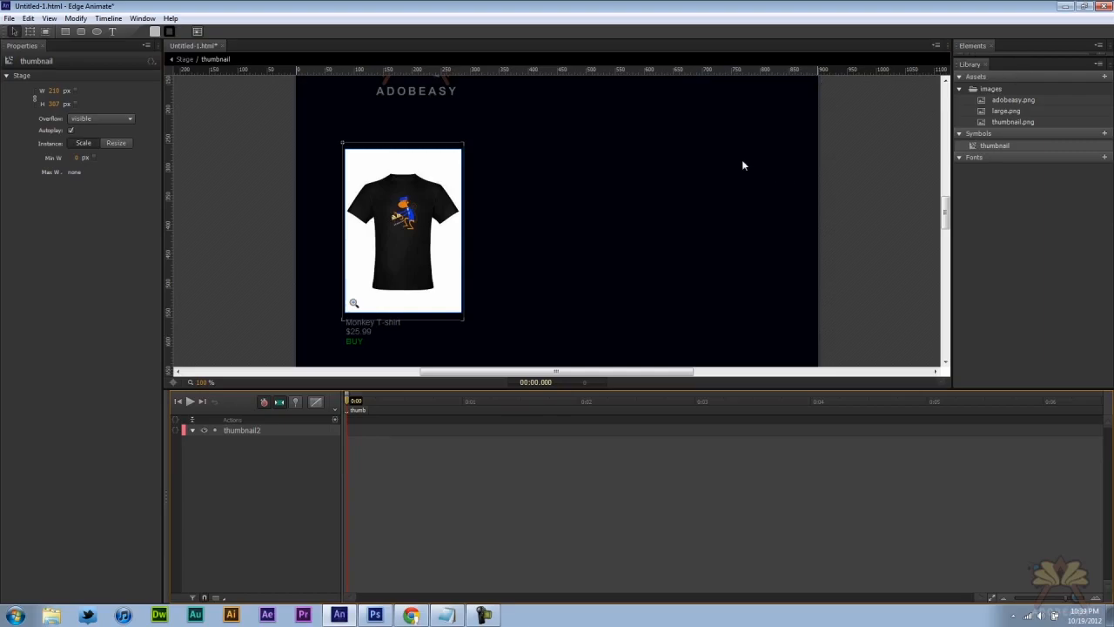
mouse_move(535, 221)
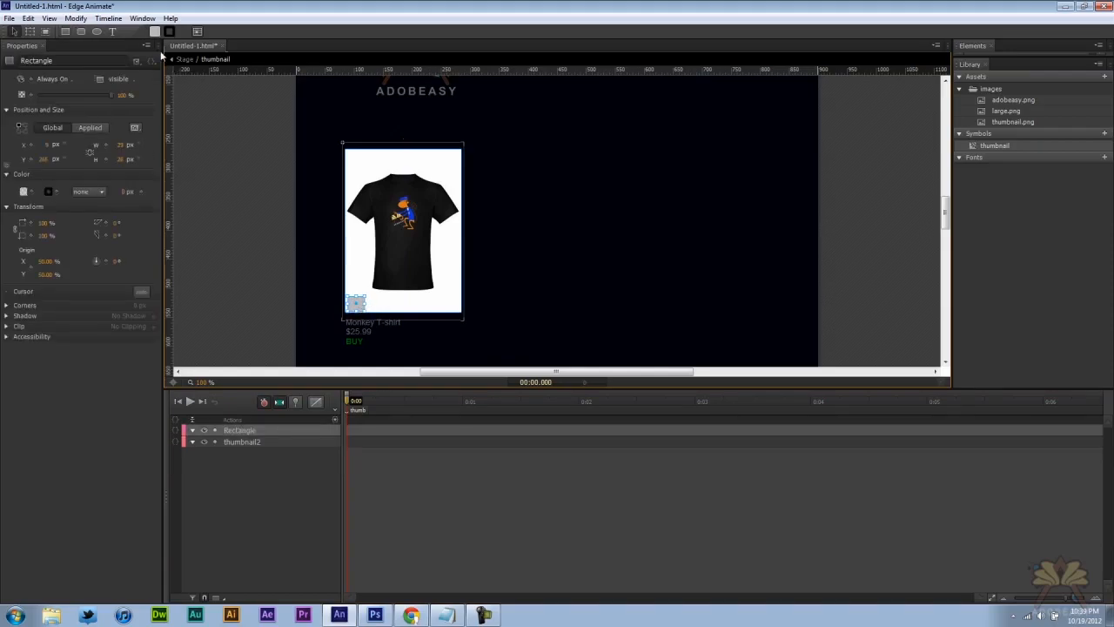
Cover the magnifier icon with a 0% opacity rectangle and open its click action.
click(48, 192)
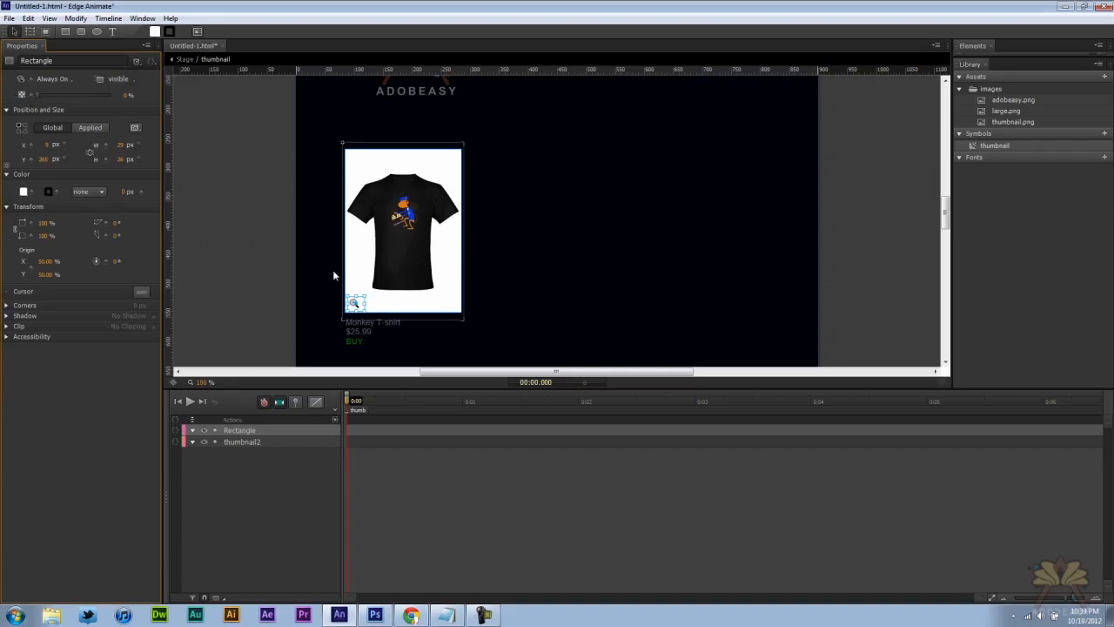
right_click(355, 302)
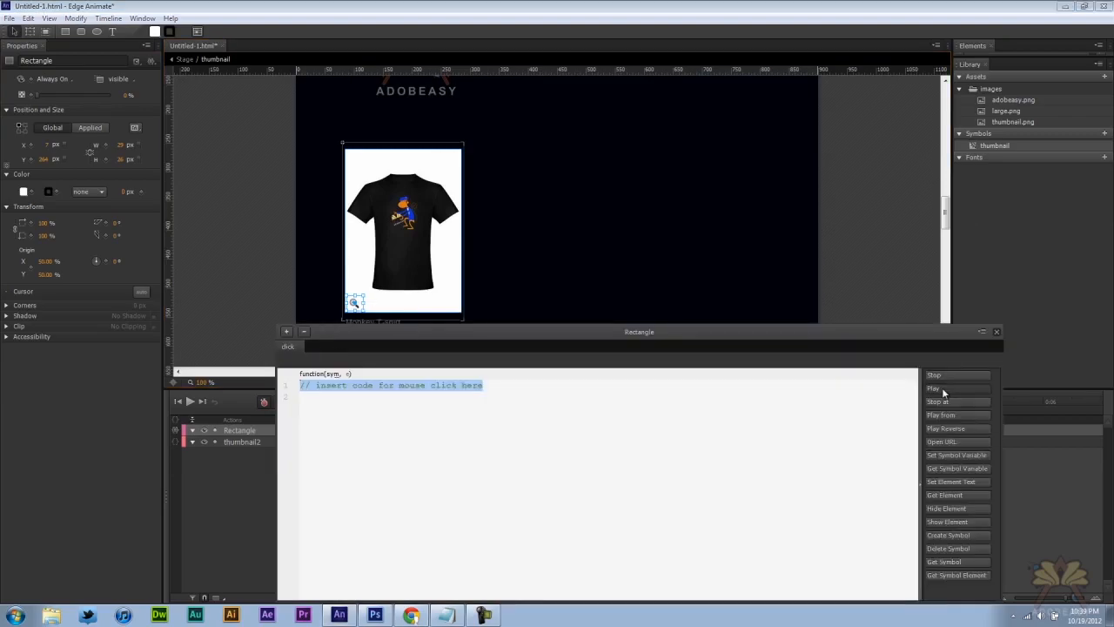
Change the magnifier rectangle's click code to sym.play("large").
click(932, 388)
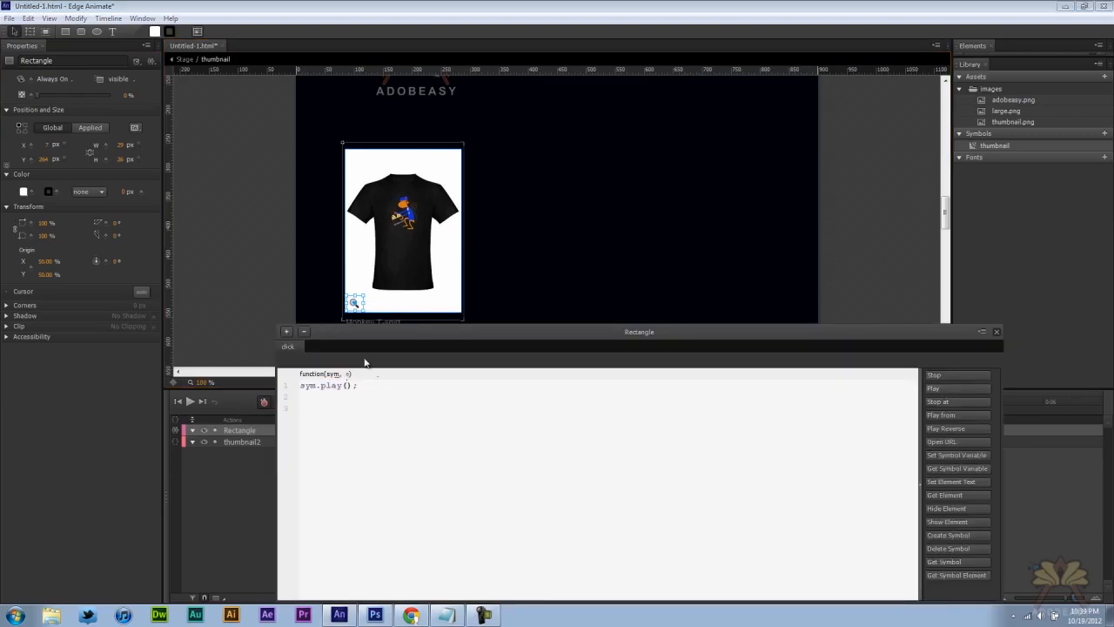
text("large")
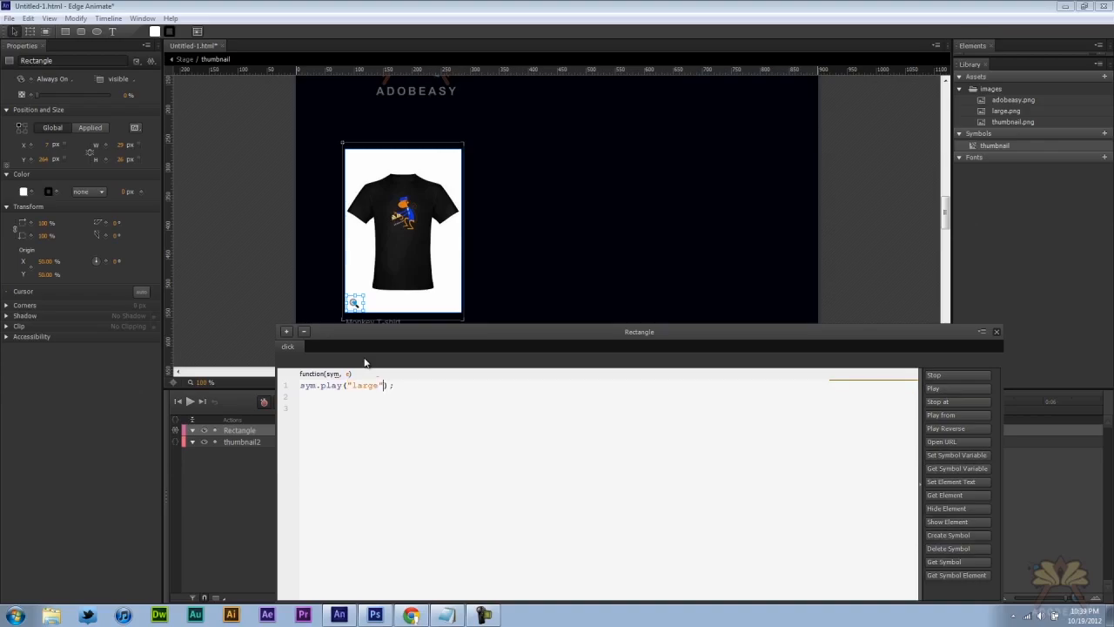
click(996, 331)
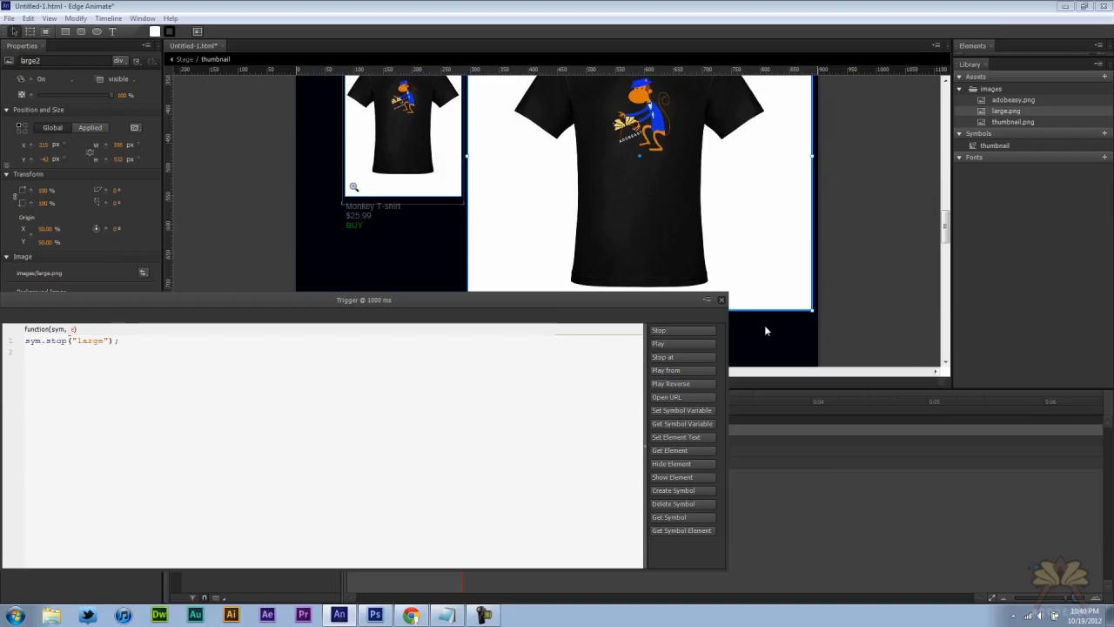
Add a 0 ms sym.stop("thumb") trigger and a click event on the large image.
click(721, 299)
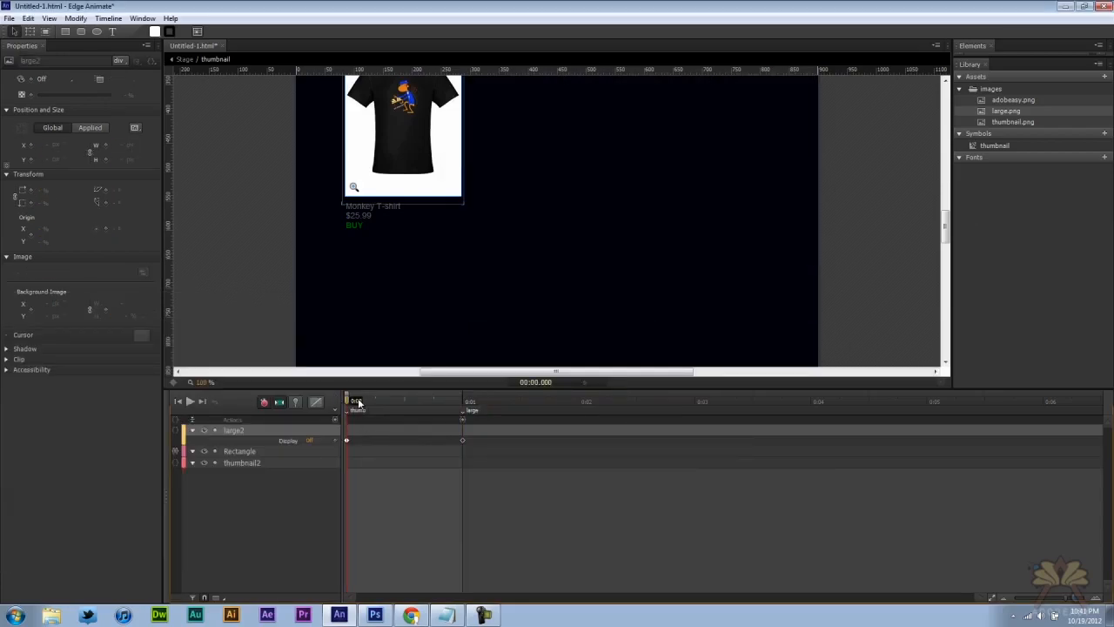
click(347, 401)
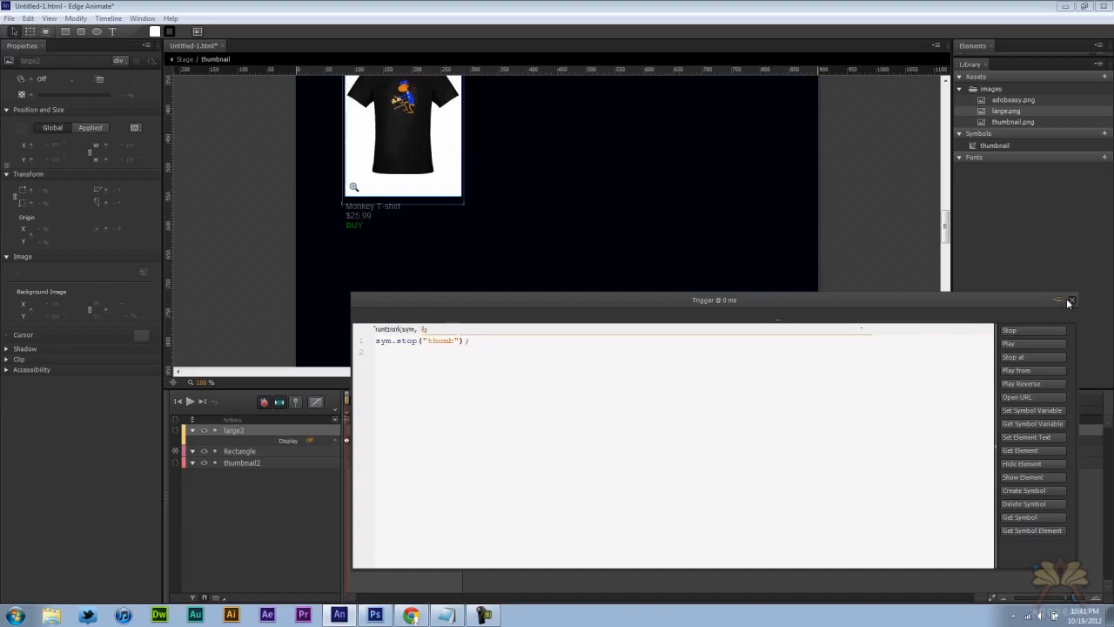
click(1071, 299)
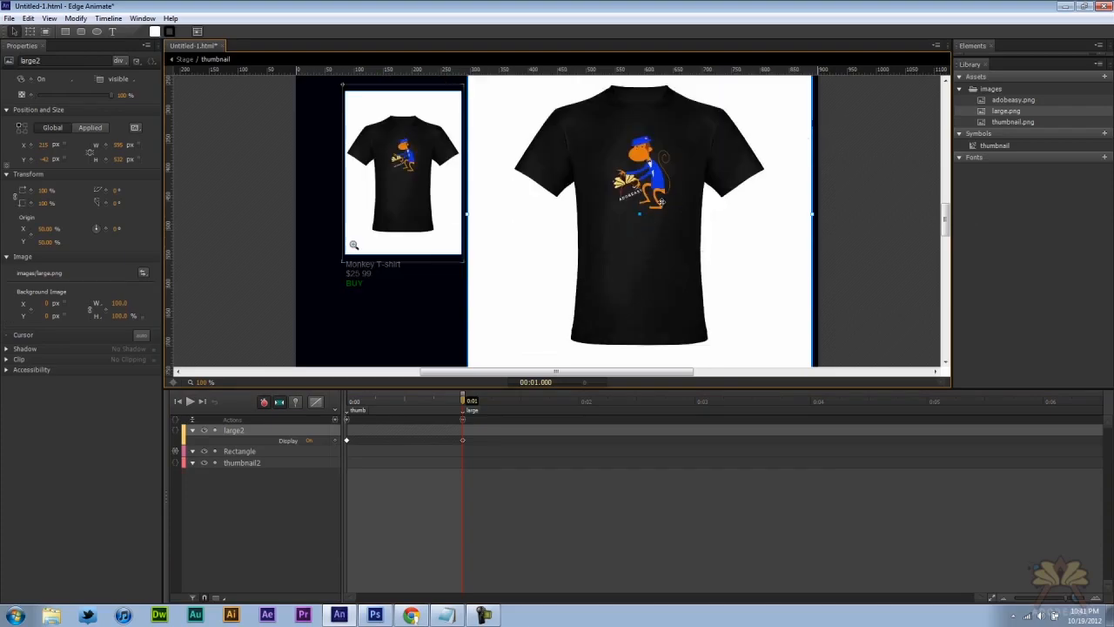
mouse_move(549, 264)
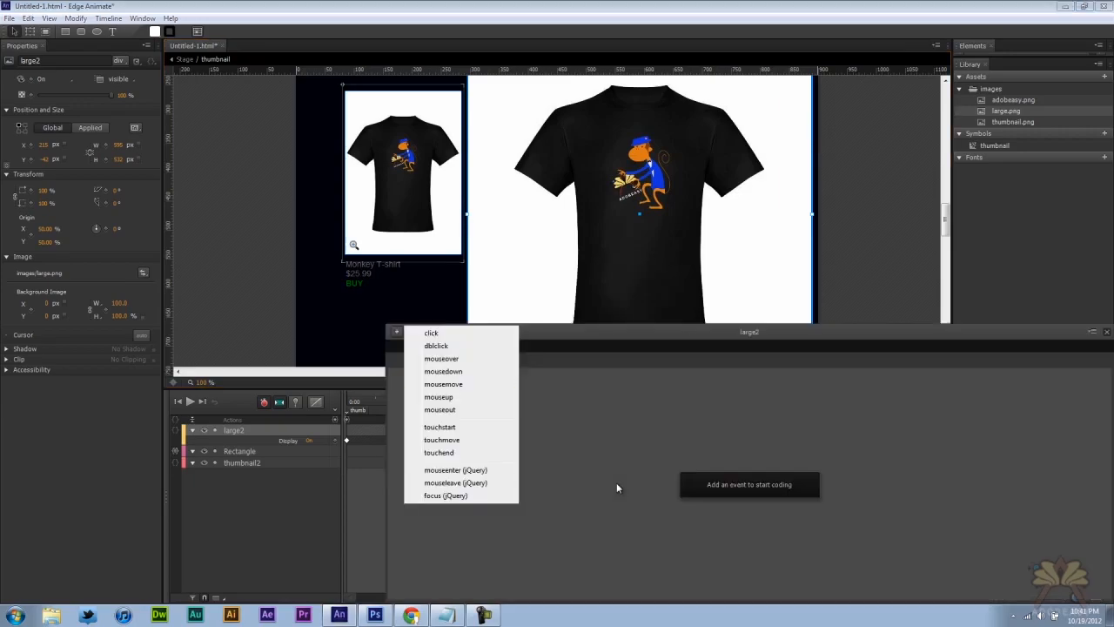
click(431, 333)
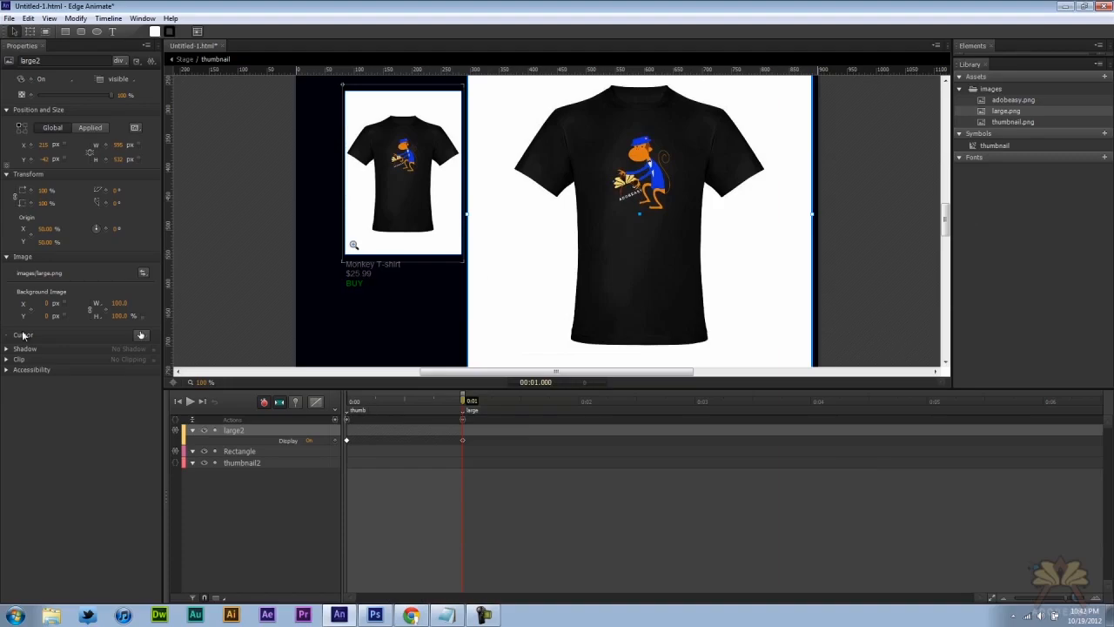
mouse_move(506, 261)
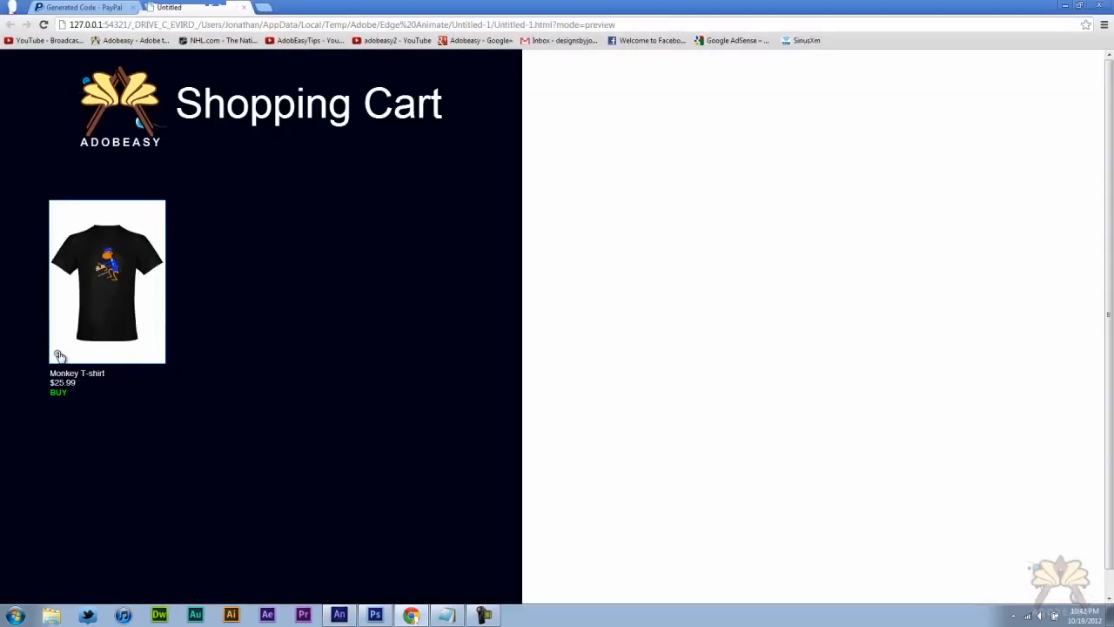
In the Chrome preview, open the large T-shirt view via the magnifier and close it.
click(59, 356)
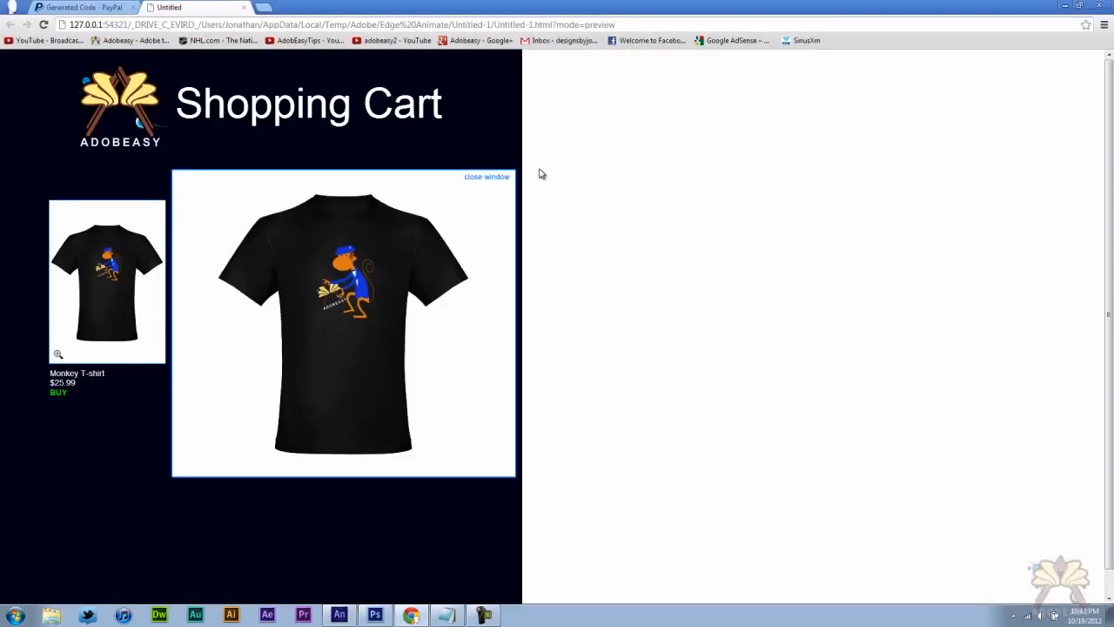
click(486, 176)
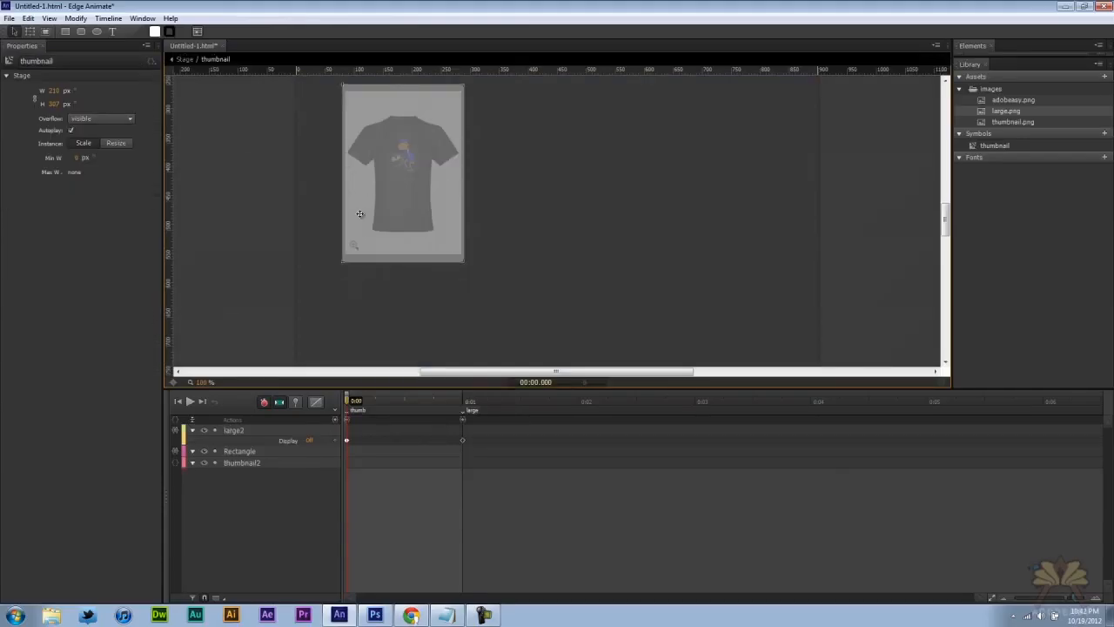
Make clicking thumbnail2 open the PayPal cart link with window.open and "_top".
right_click(402, 169)
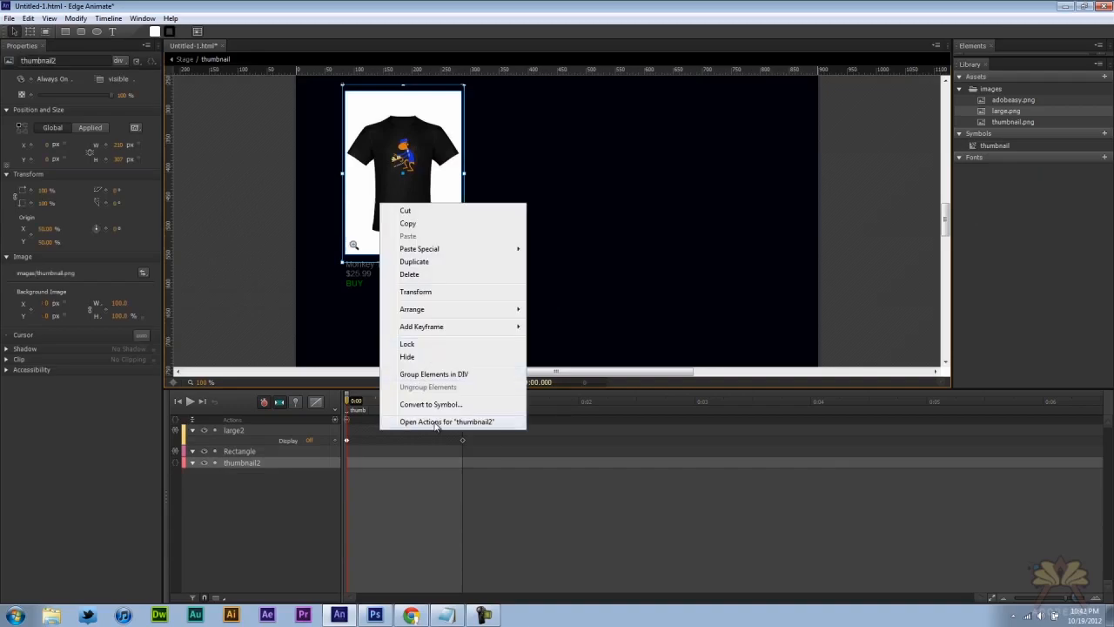
click(446, 421)
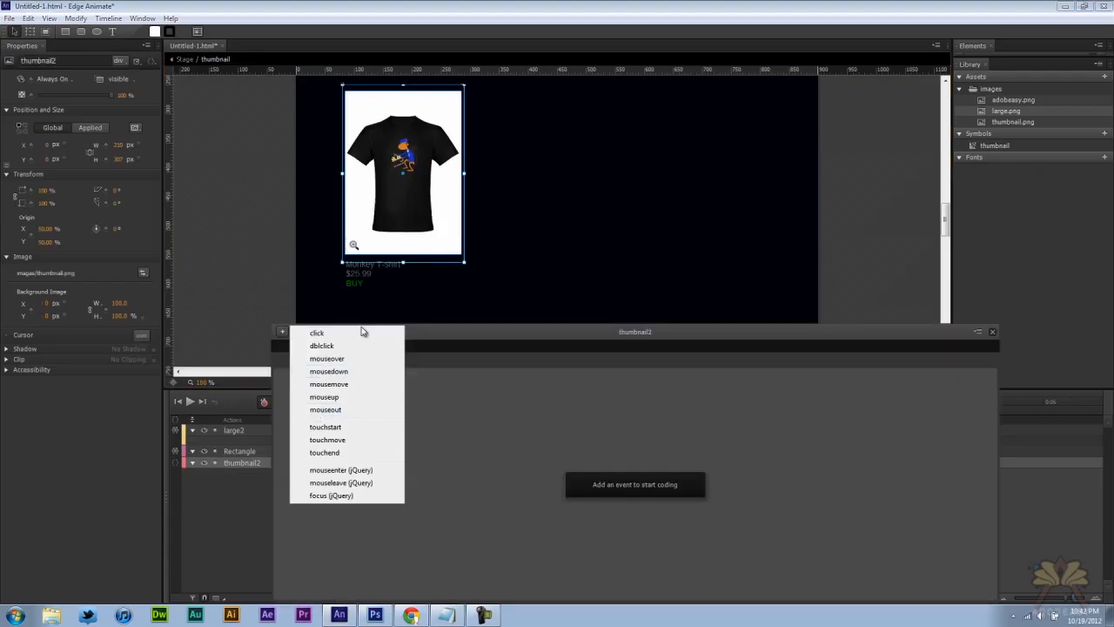
click(316, 333)
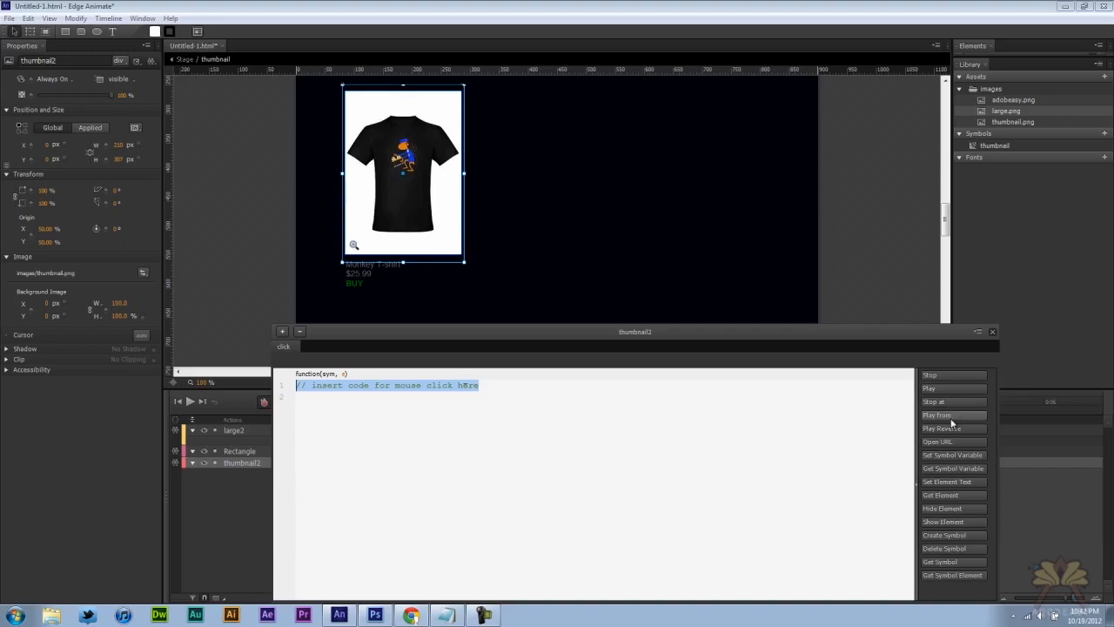
click(937, 441)
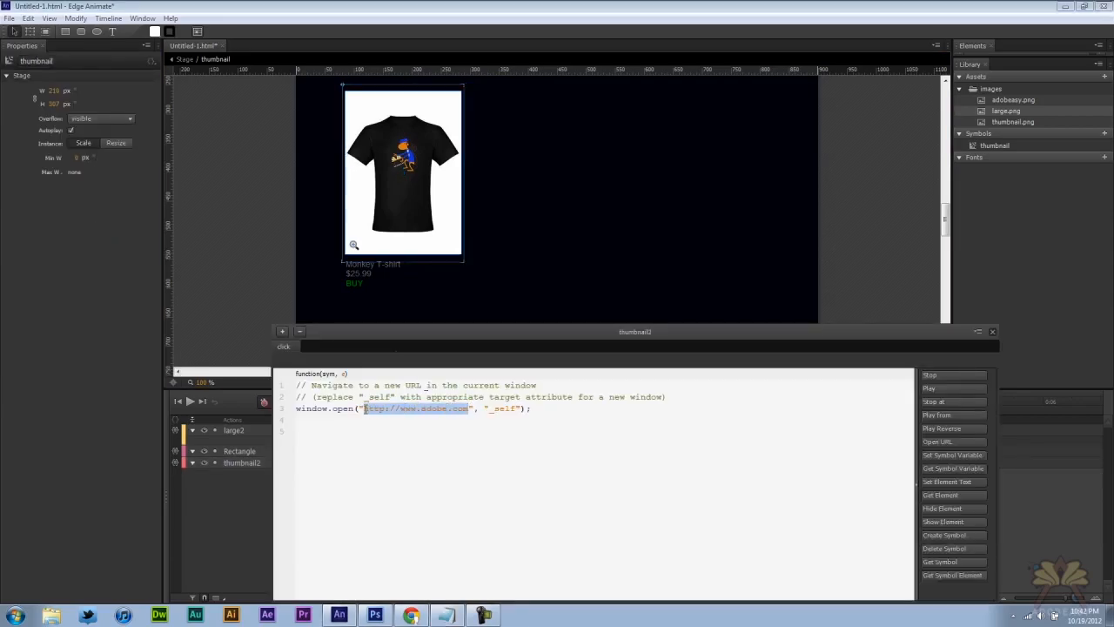
text(https://www.paypal.com/cgi-bin/webscr?cmd=_s-xclick&hosted_button_id=UFGX7MEEYVQ6C)
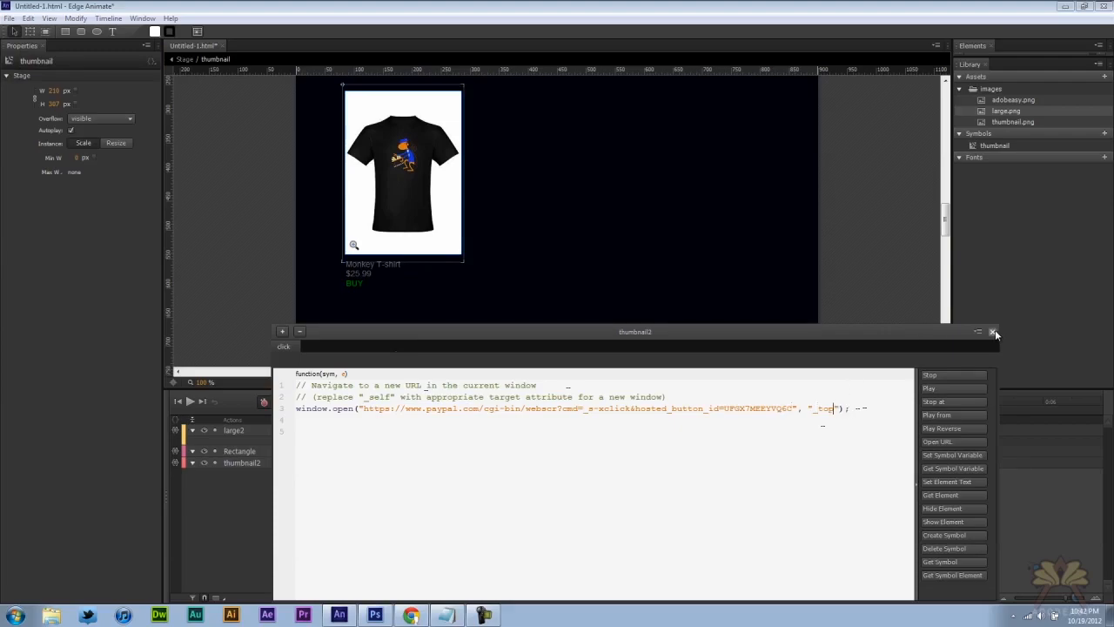
click(991, 332)
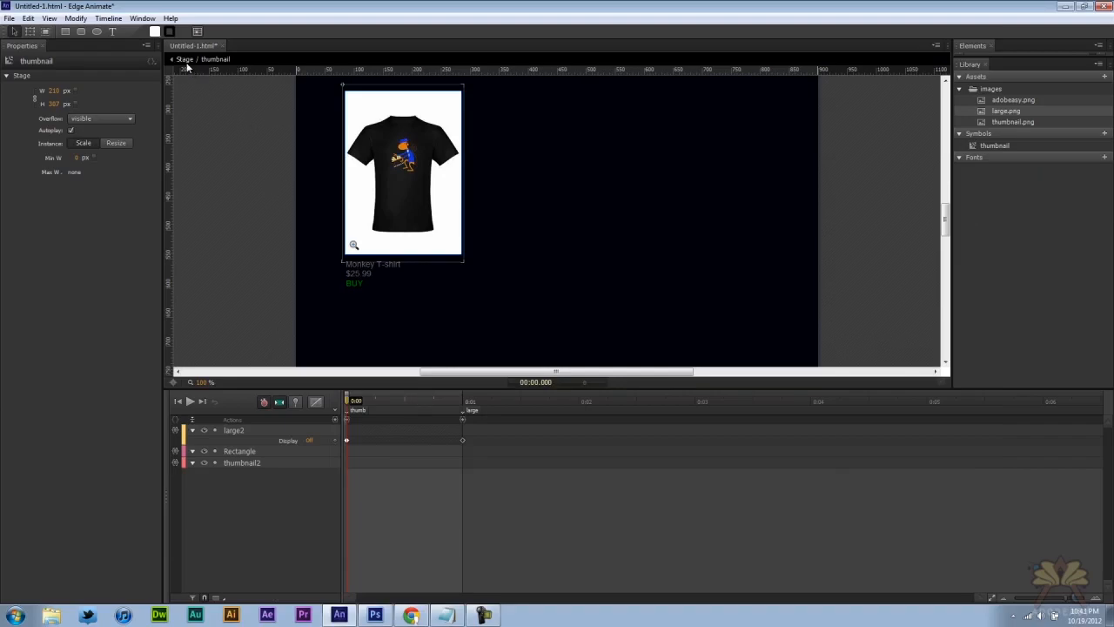
Give the BUY text a click action opening the PayPal cart URL (hosted_button_id UFGX7MEEYVQ6C).
click(354, 282)
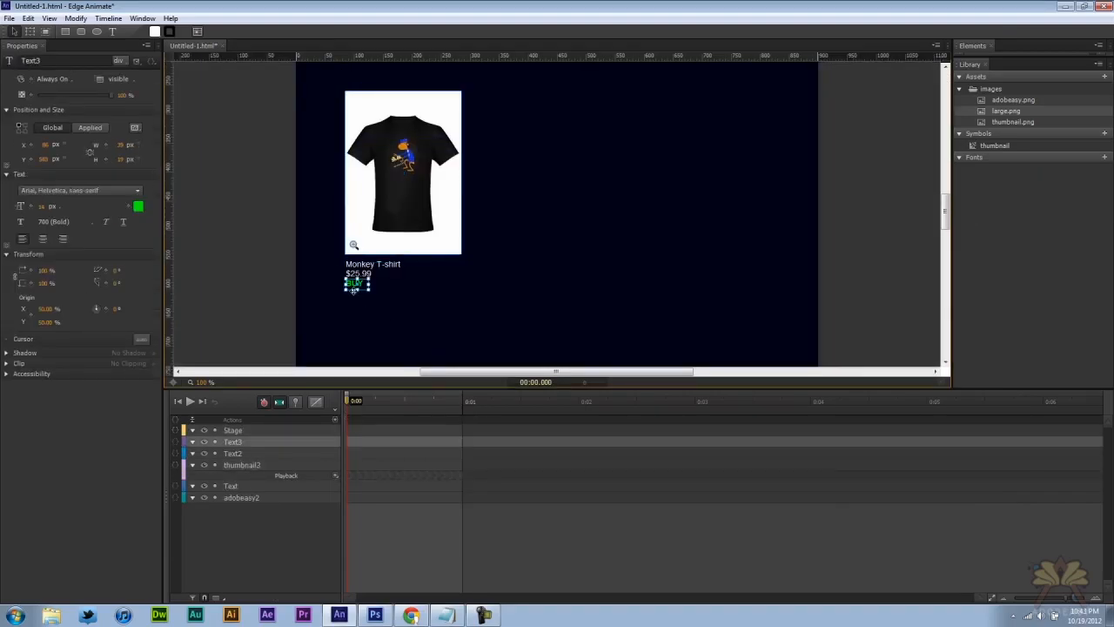
right_click(355, 283)
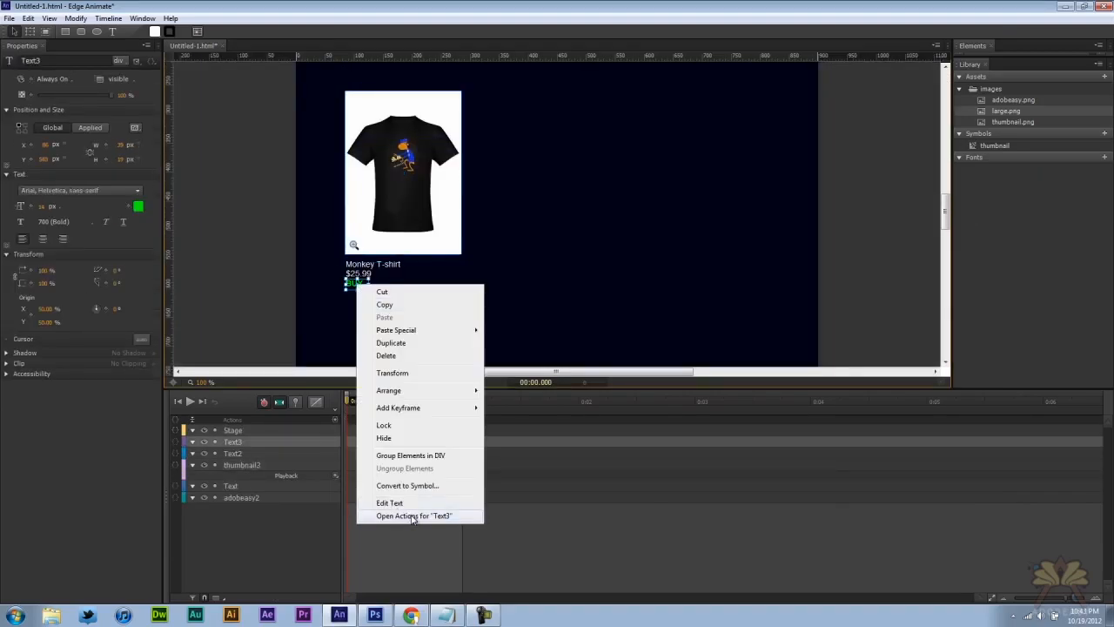
click(414, 515)
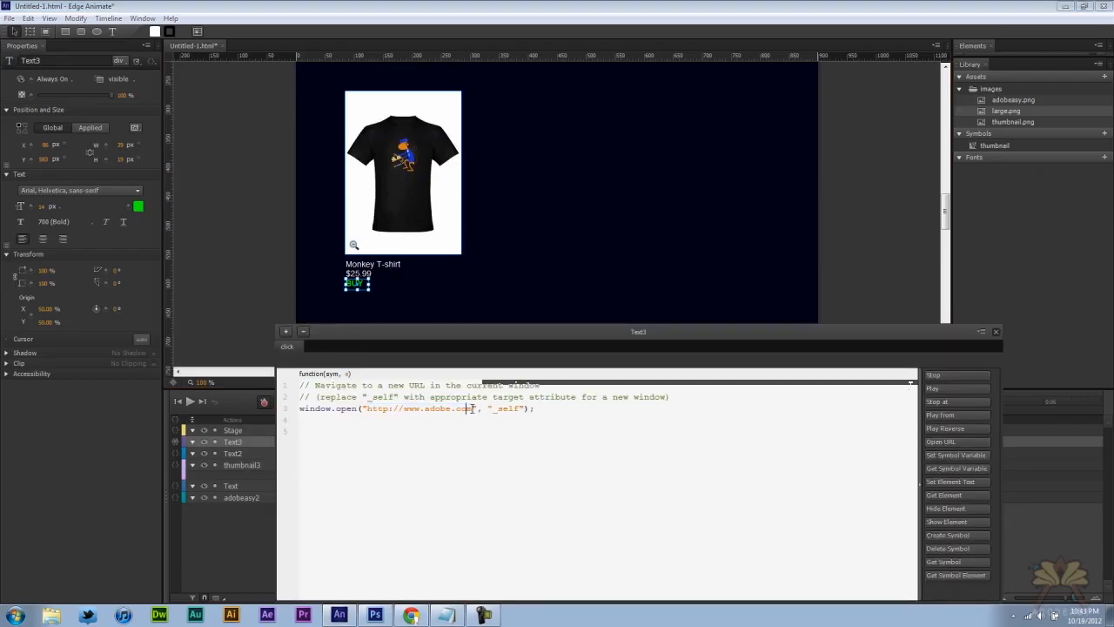
text(https://www.paypal.com/cgi-bin/webscr?cmd=_s-xclick&hosted_button_id=UFGX7MEEYVQ6C)
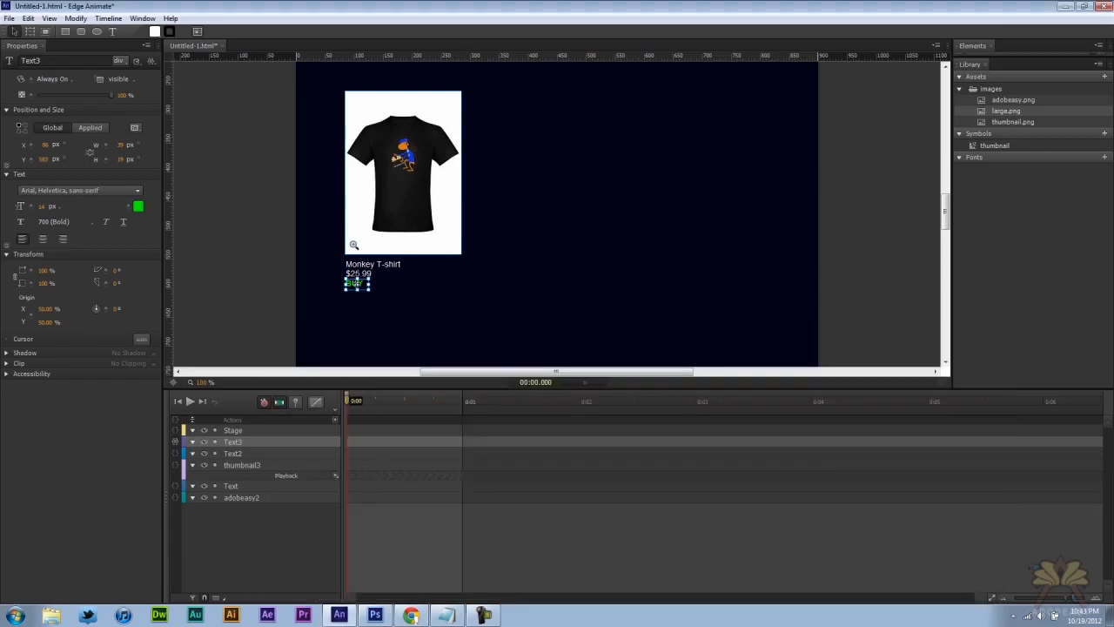
mouse_move(128, 345)
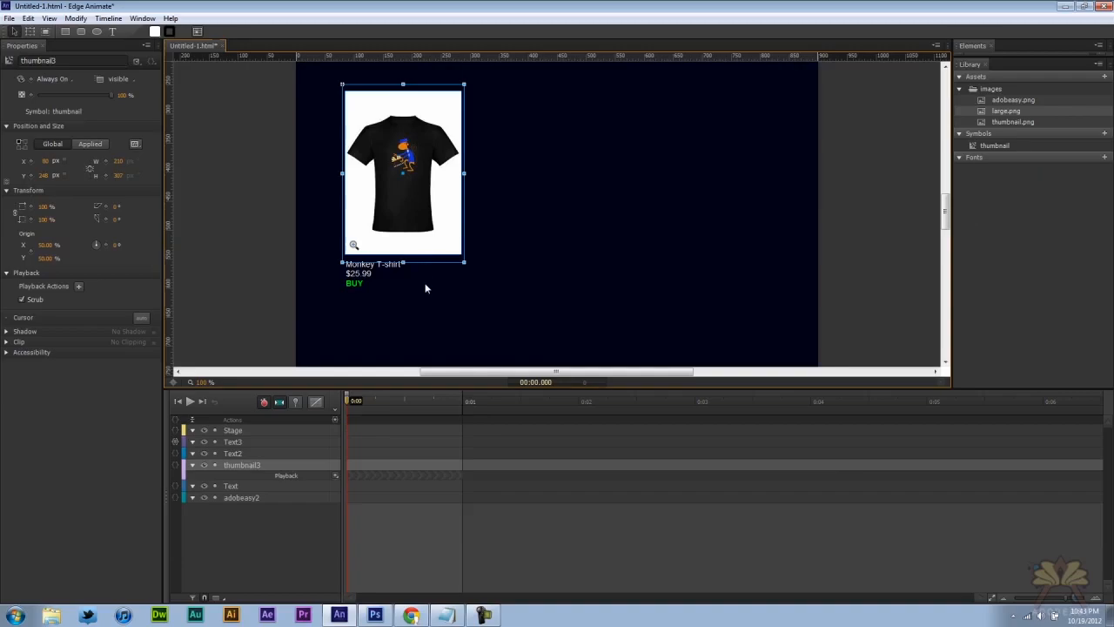
mouse_move(473, 257)
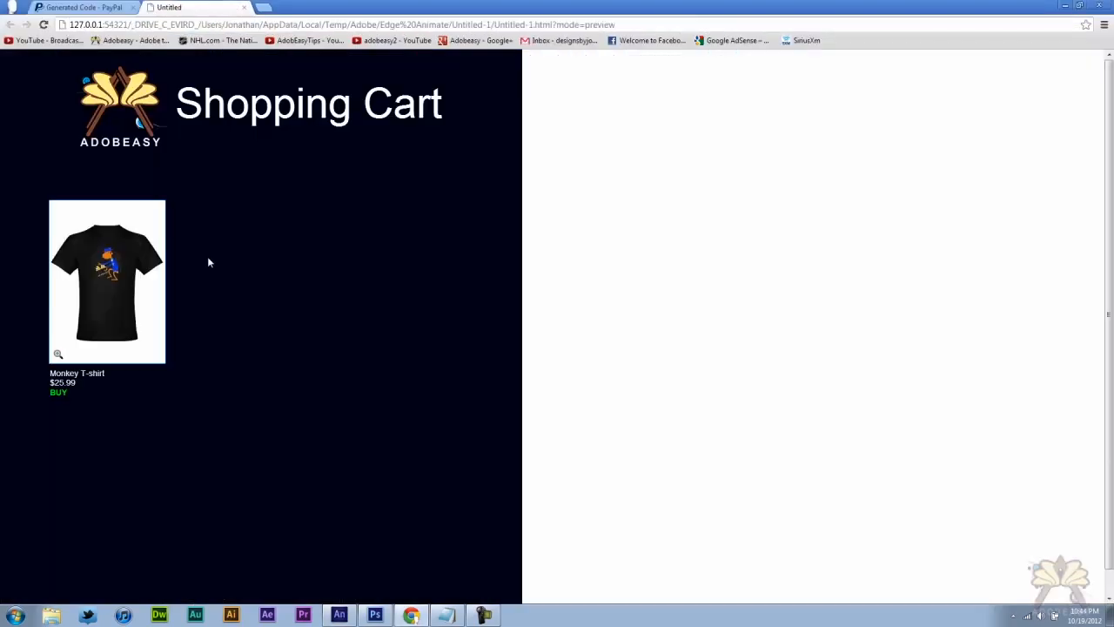
In the Chrome preview, open and close the T-shirt zoom view, then return to Edge Animate.
click(58, 354)
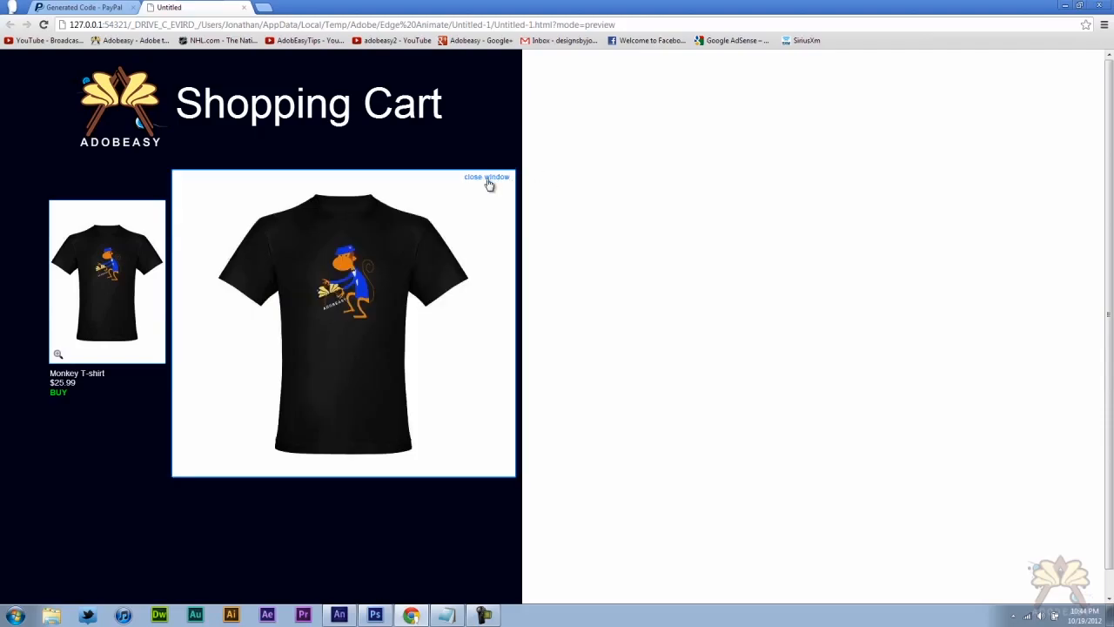
click(58, 391)
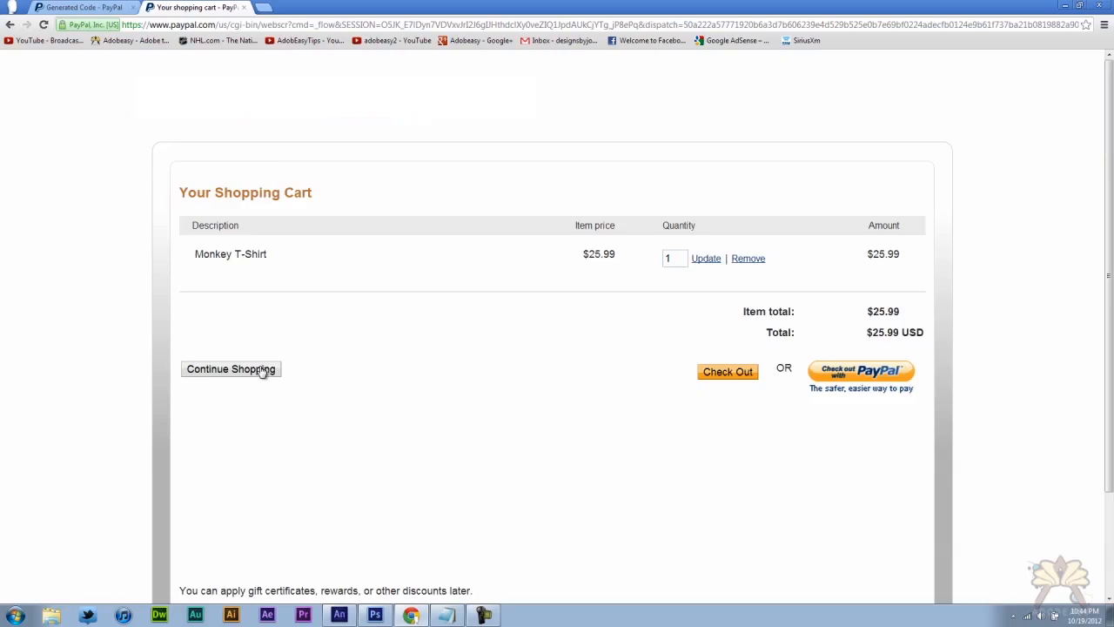
mouse_move(254, 379)
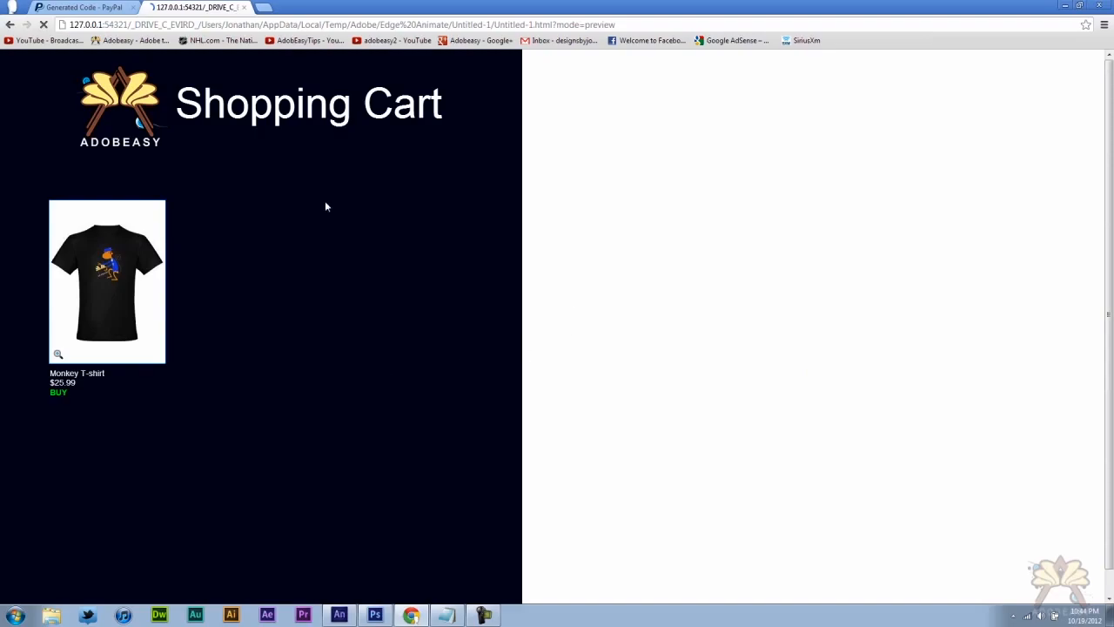
mouse_move(59, 391)
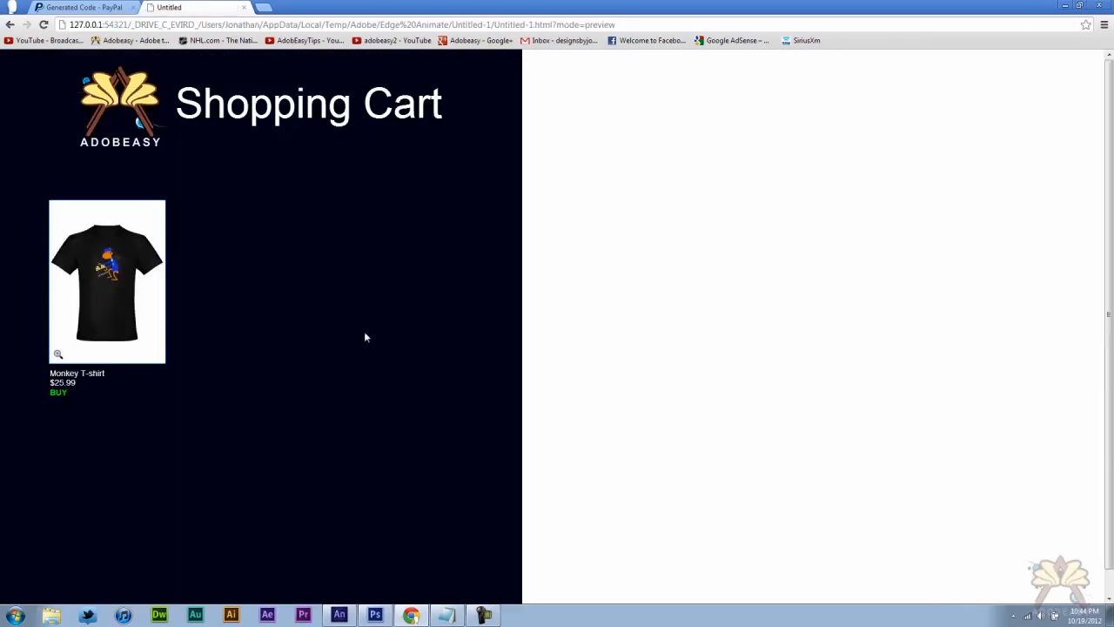
click(59, 354)
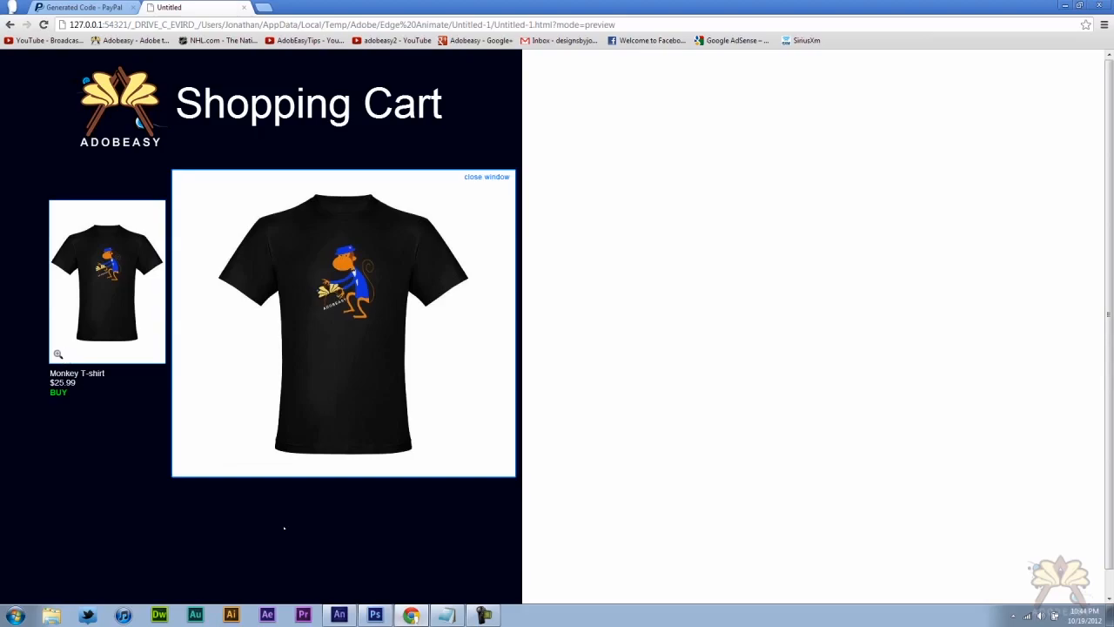
click(338, 616)
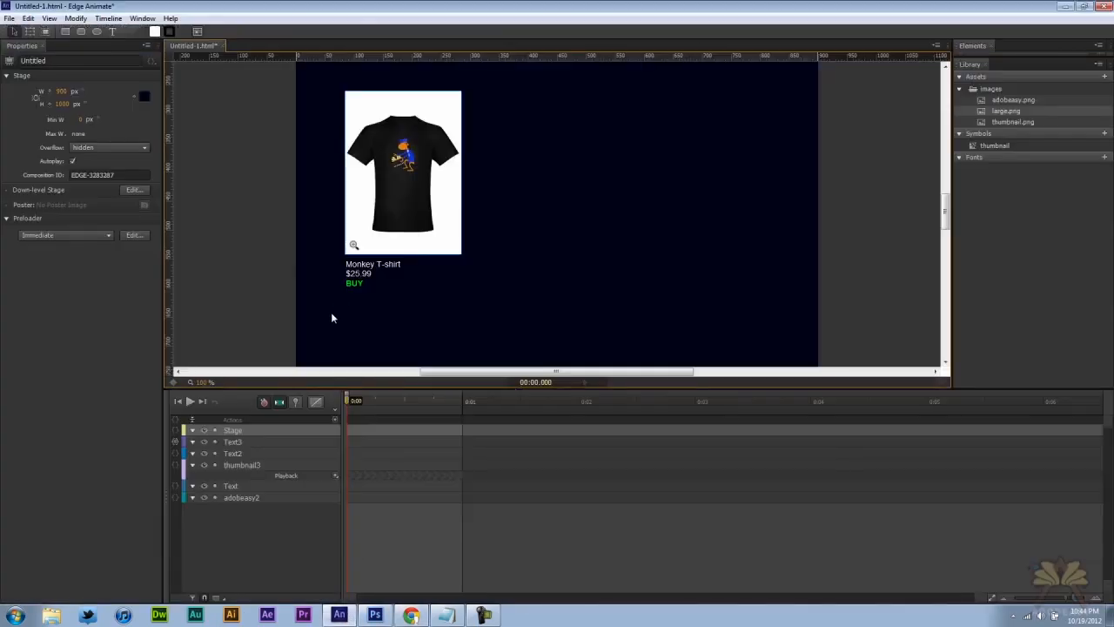
click(379, 174)
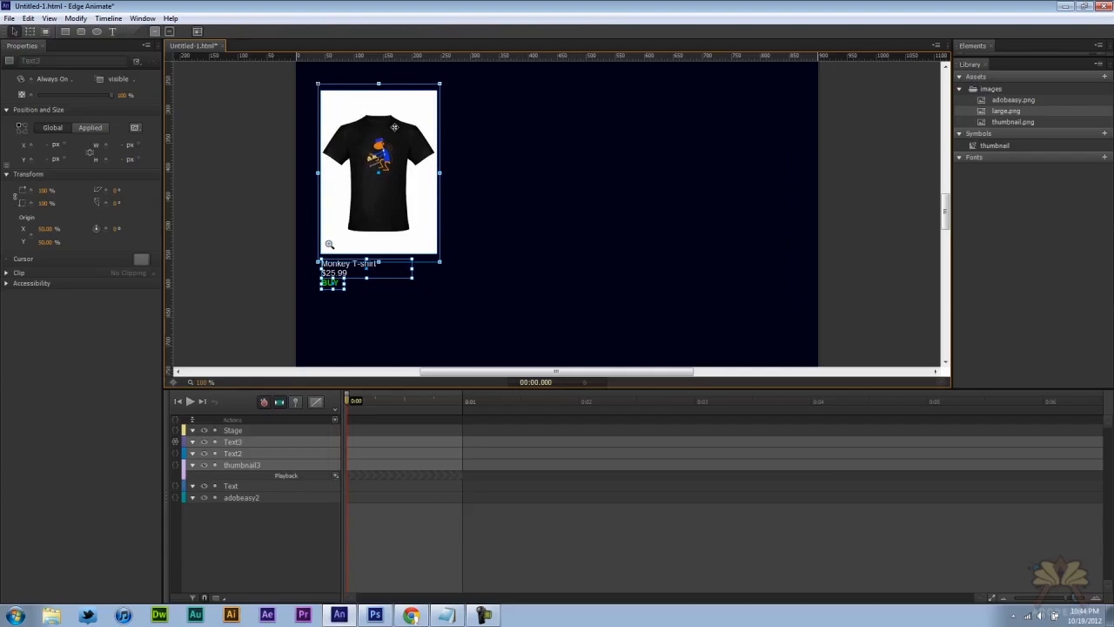